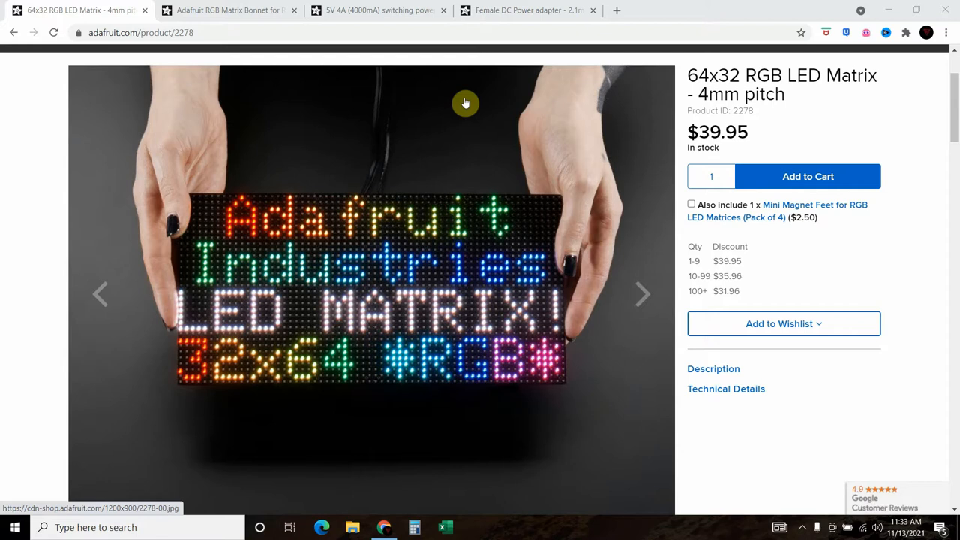
mouse_move(348, 278)
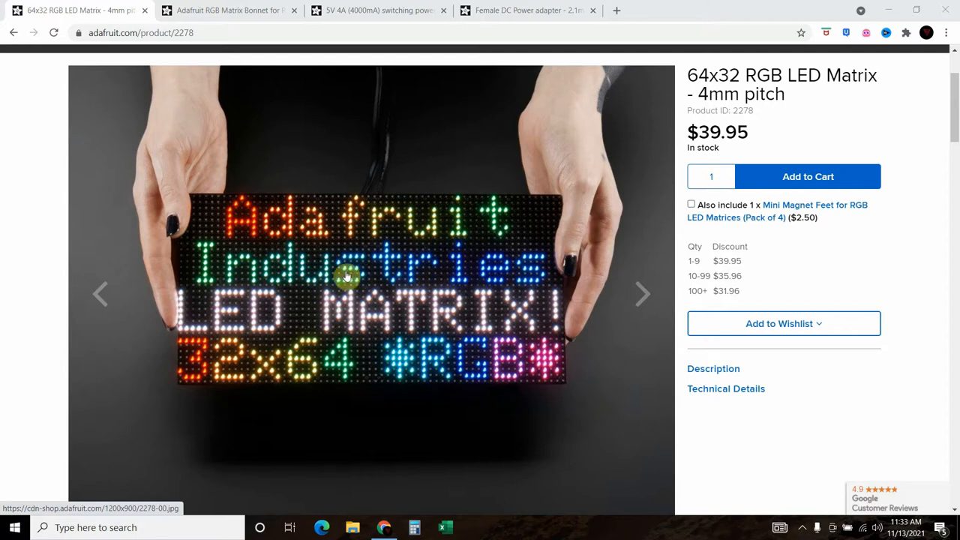
mouse_move(390, 276)
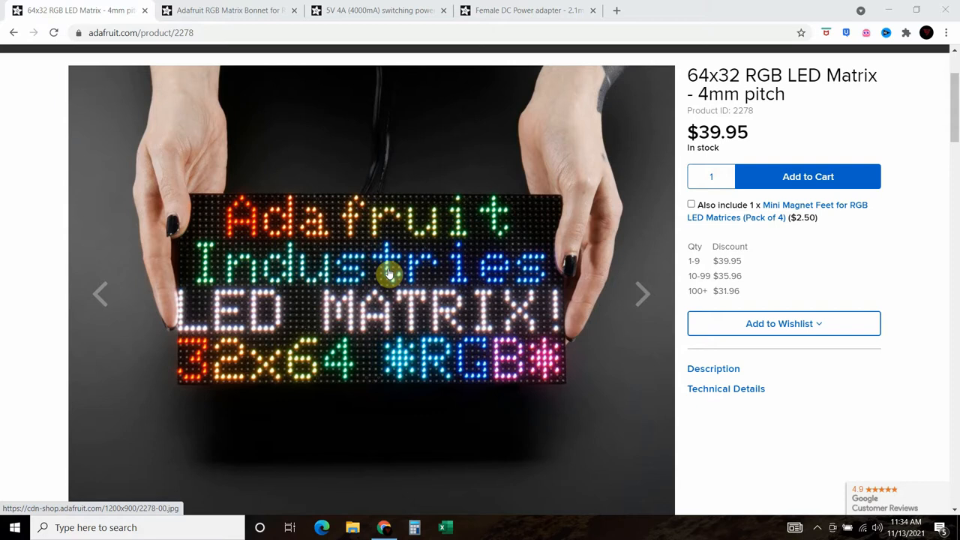
mouse_move(368, 194)
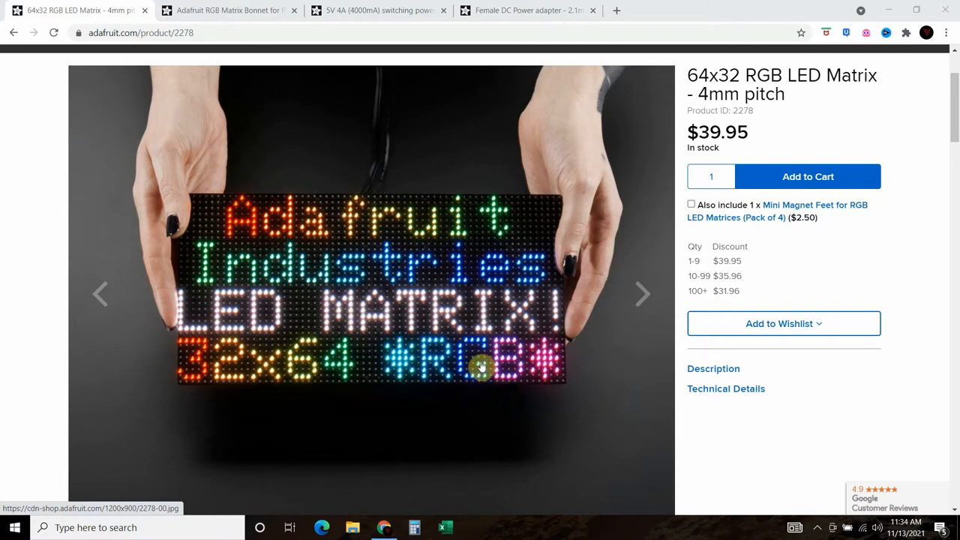
mouse_move(839, 67)
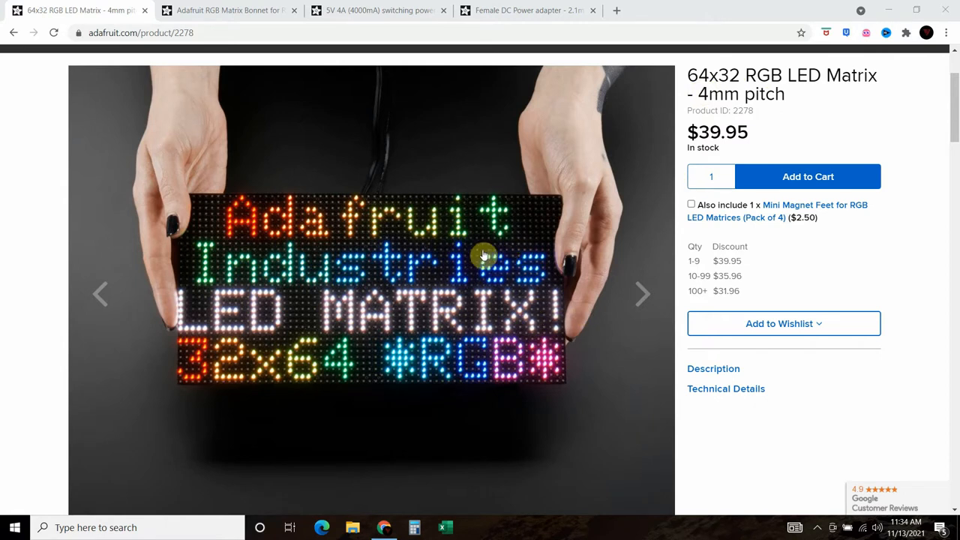
mouse_move(502, 282)
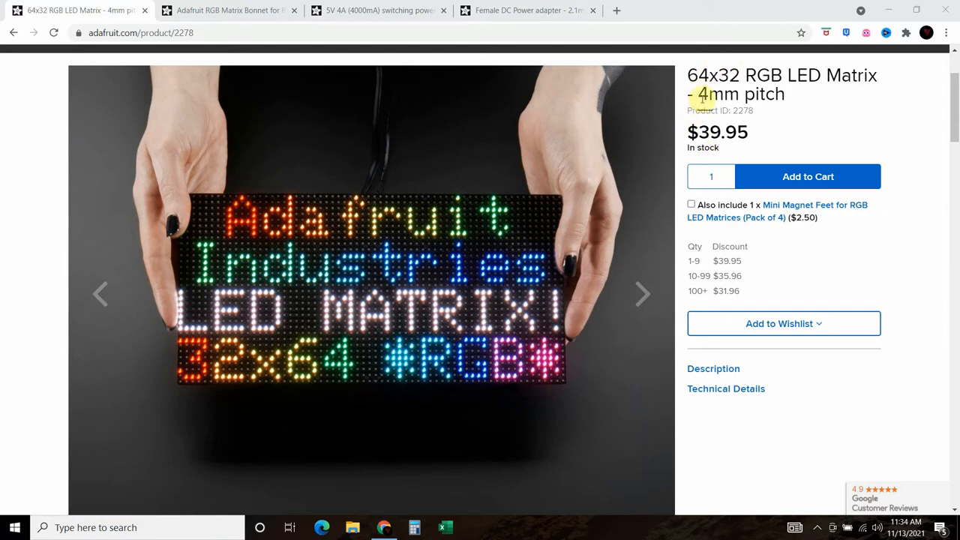
mouse_move(507, 240)
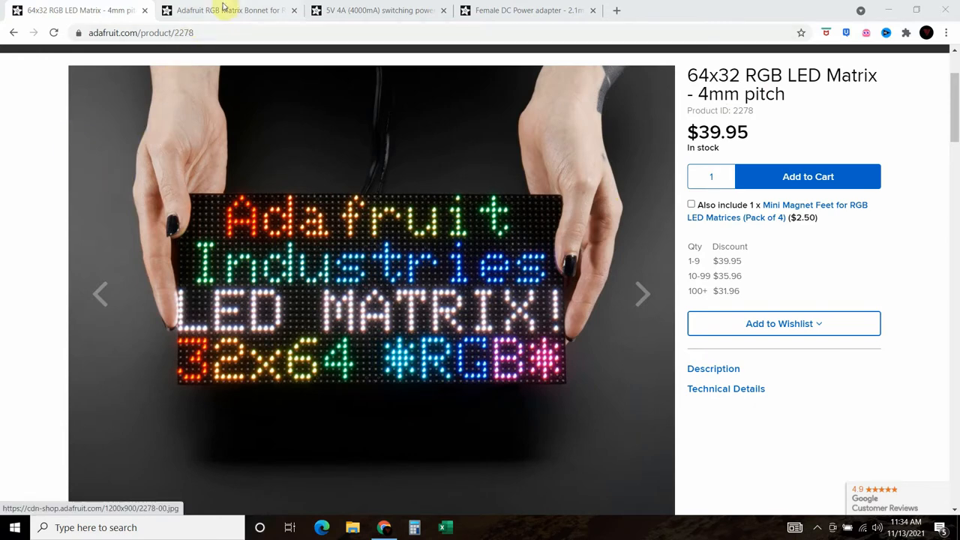
Review the LED matrix, RGB Matrix Bonnet, 5V 4A power supply and DC adapter product pages
click(228, 11)
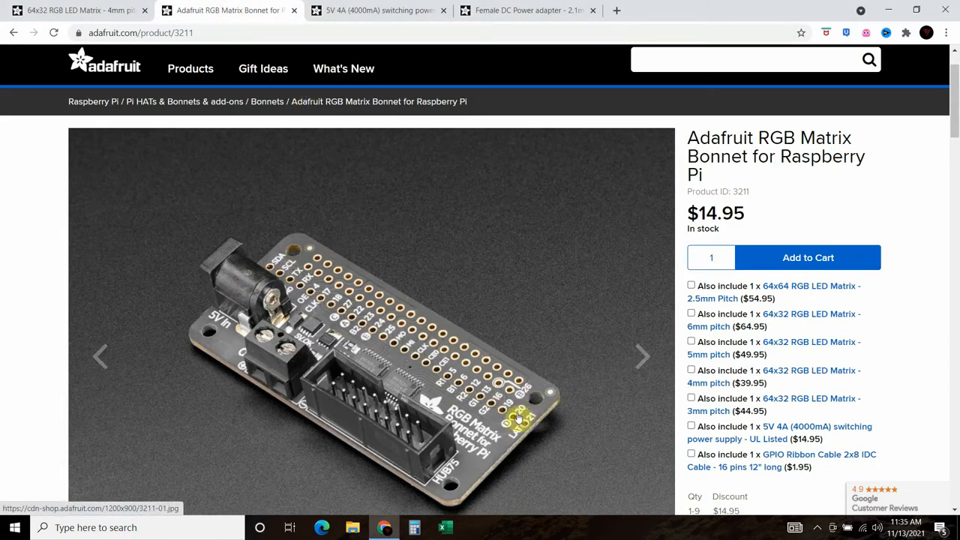
mouse_move(323, 273)
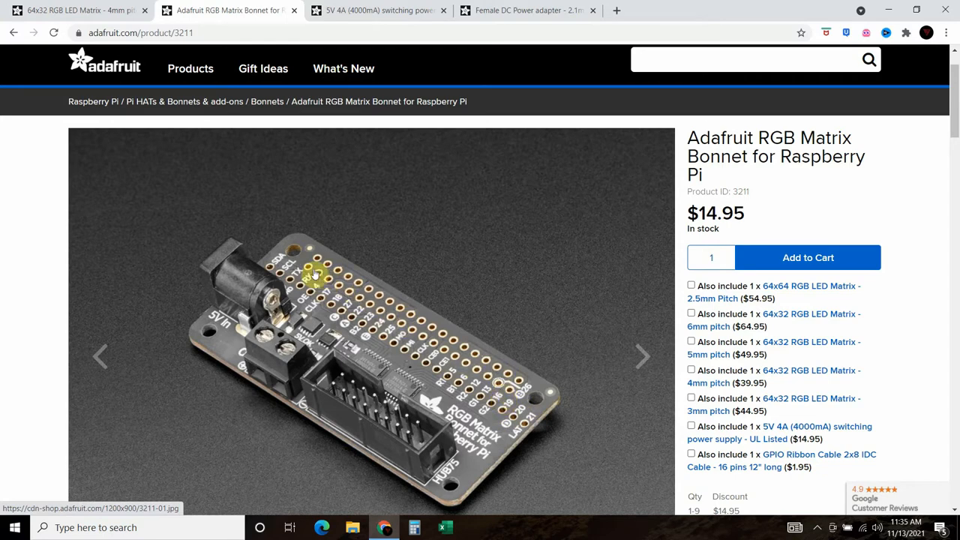
click(377, 9)
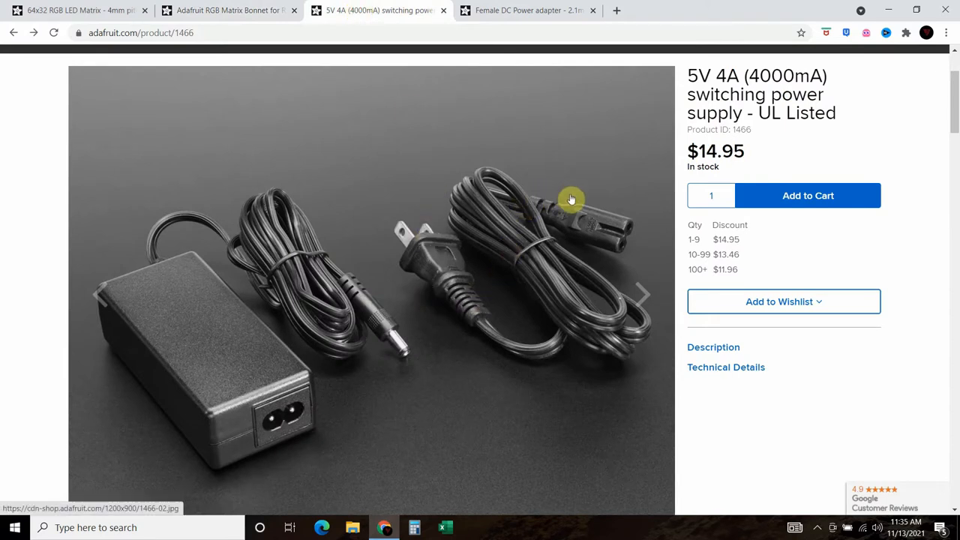
mouse_move(367, 318)
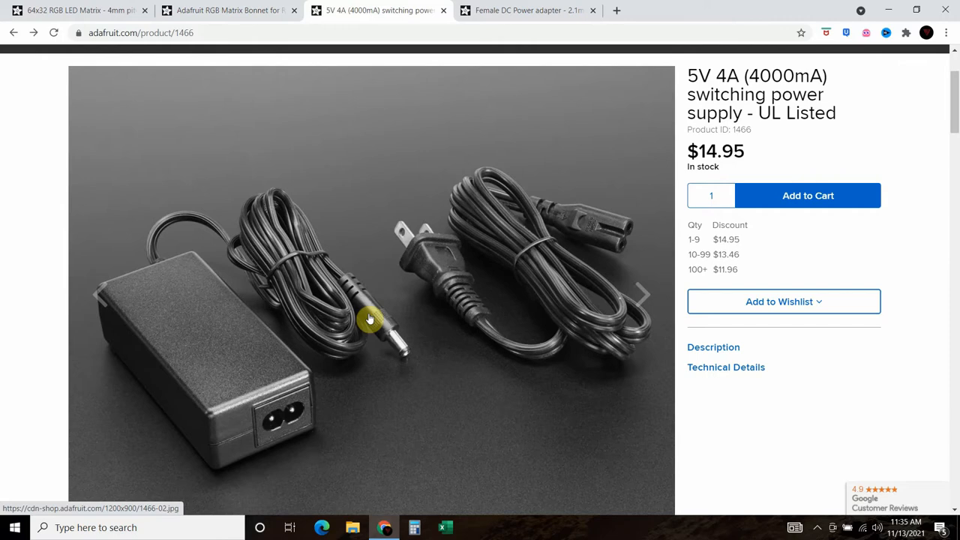
mouse_move(438, 245)
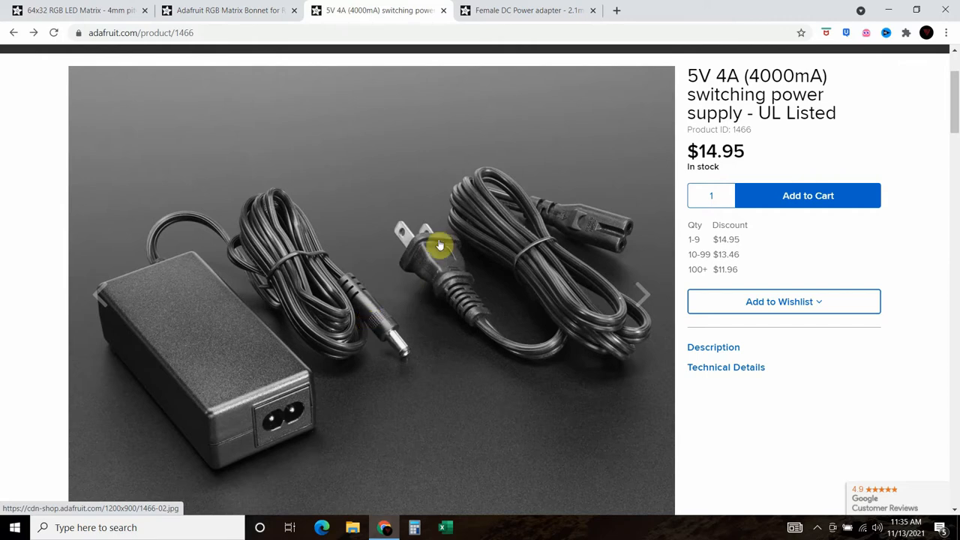
click(525, 11)
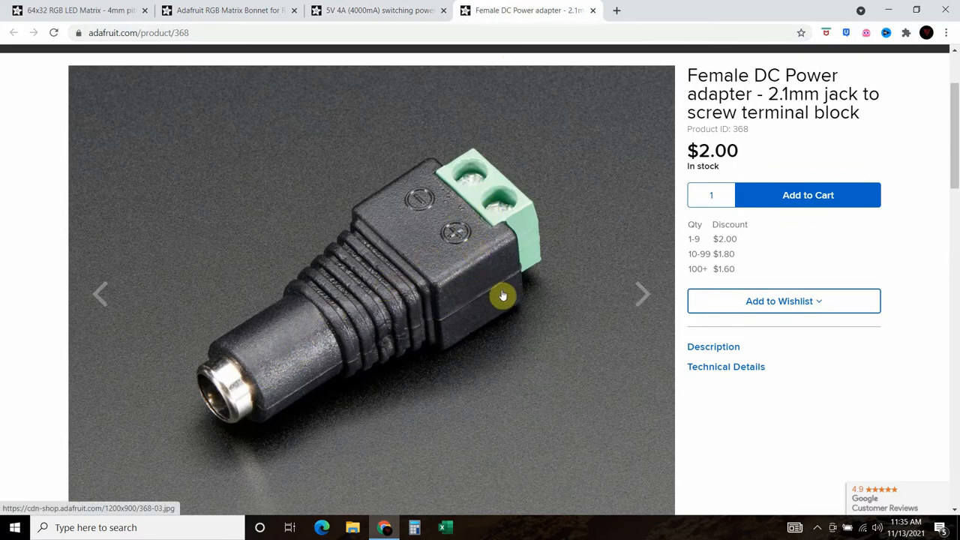
mouse_move(480, 178)
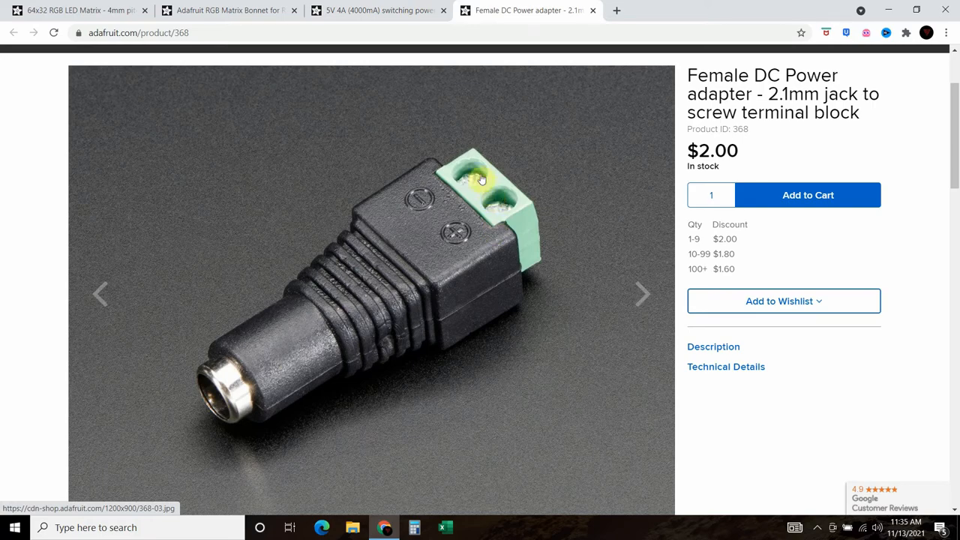
click(375, 11)
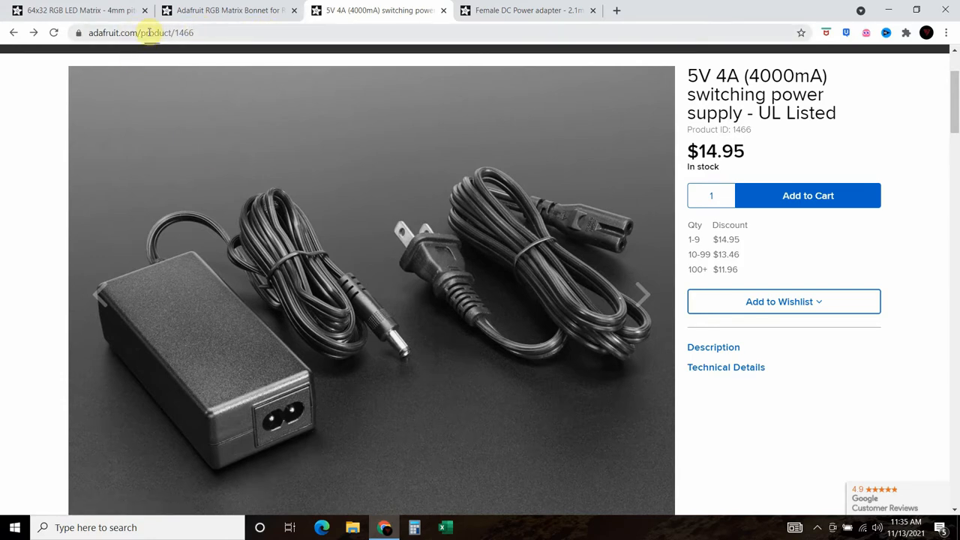
click(75, 9)
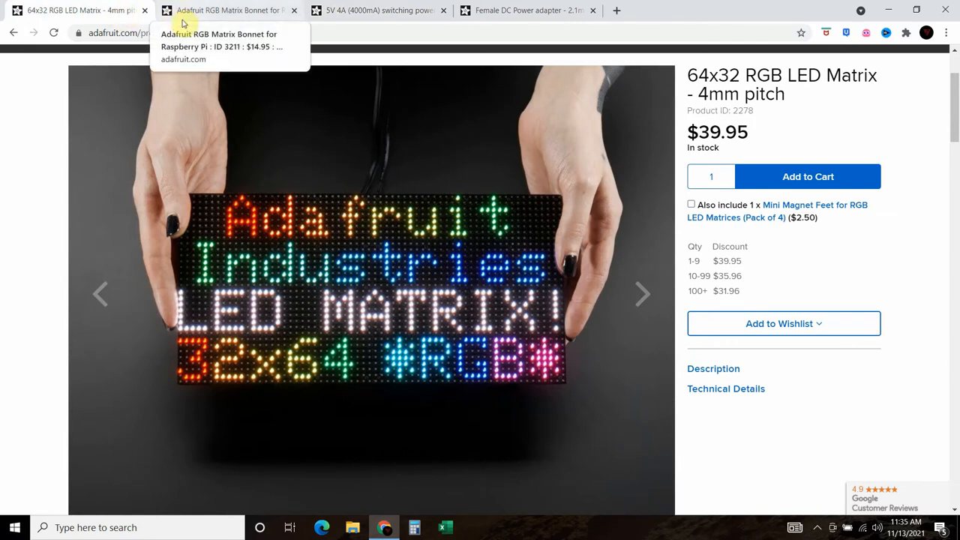
mouse_move(330, 120)
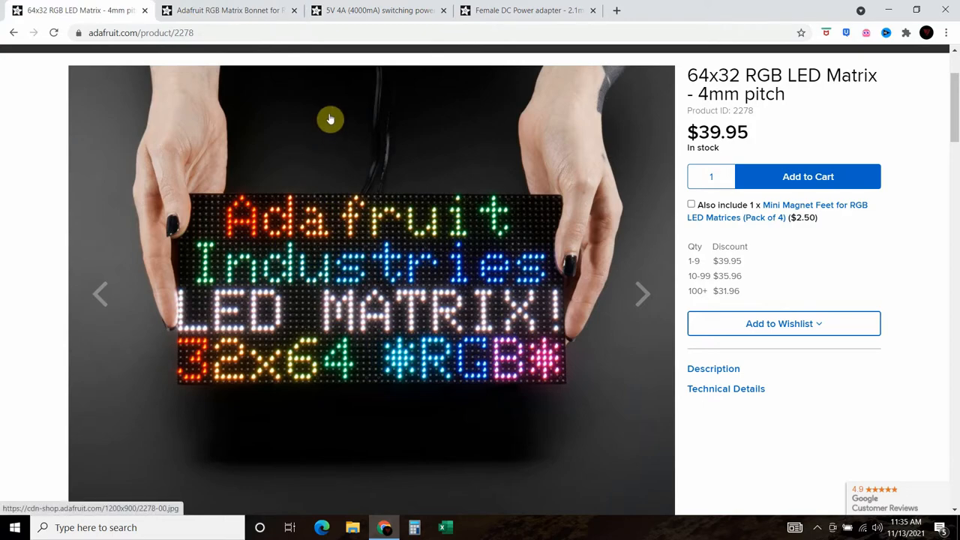
Launch Remote Desktop Connection and connect to the Raspberry Pi's xrdp login screen
click(330, 120)
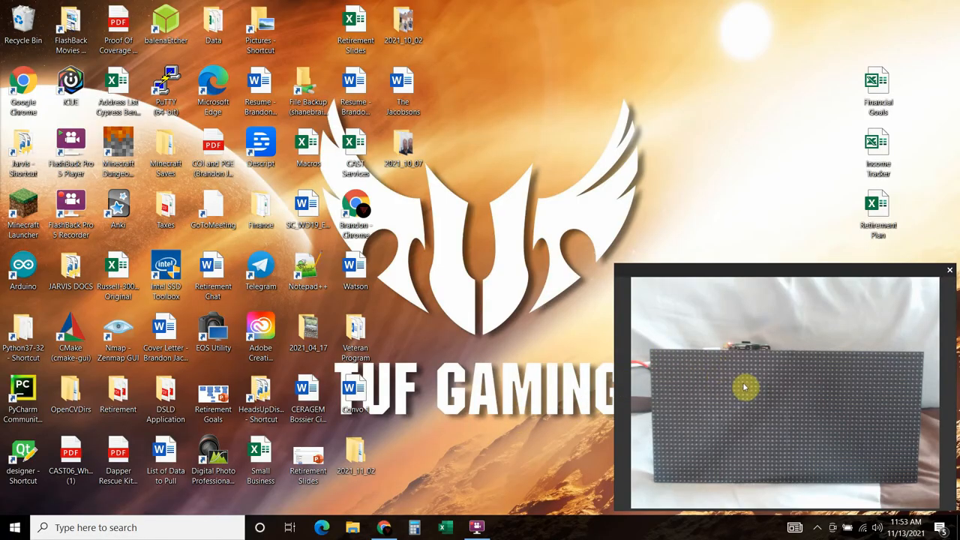
mouse_move(733, 345)
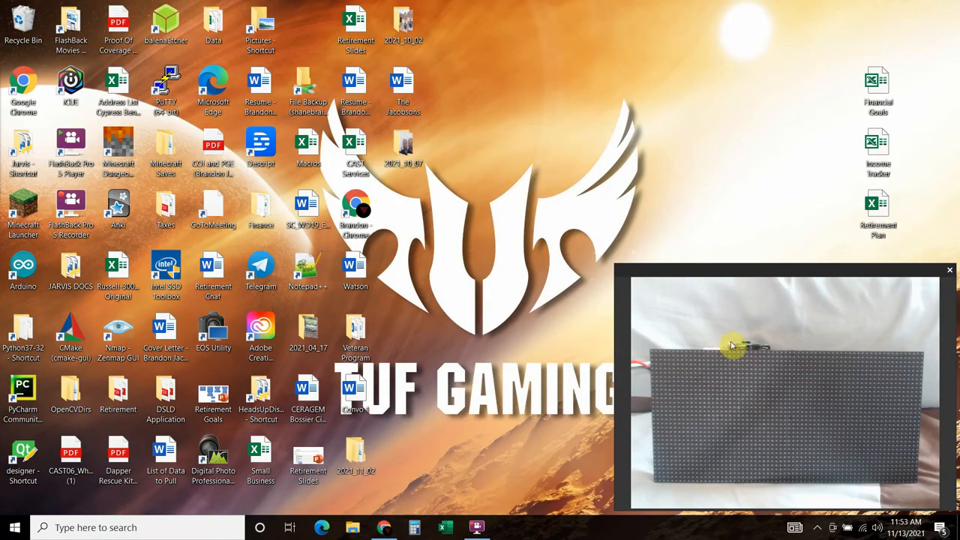
mouse_move(732, 351)
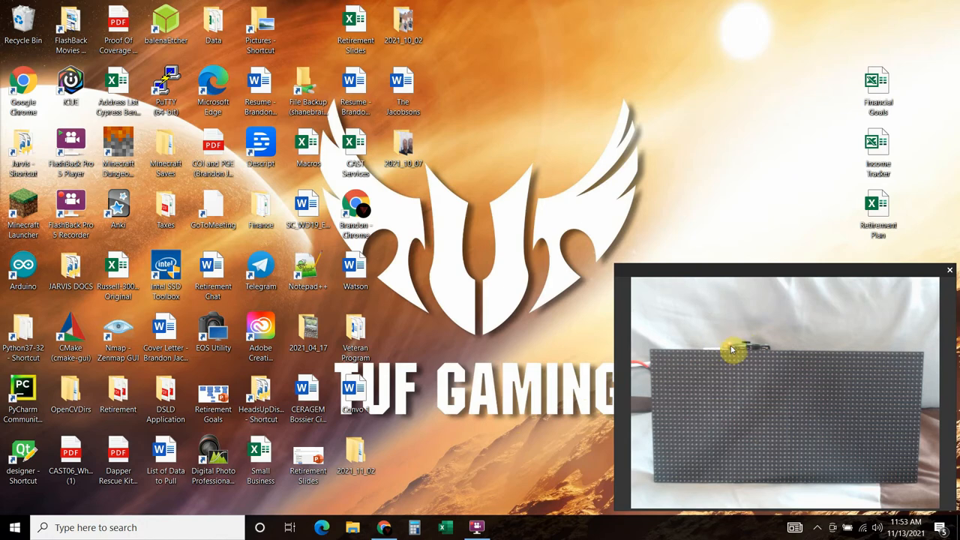
mouse_move(632, 456)
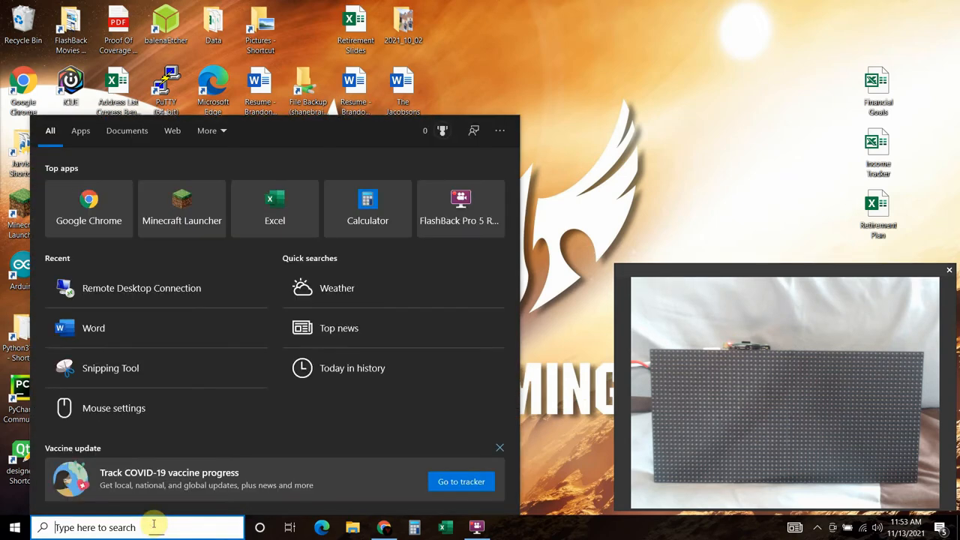
click(141, 288)
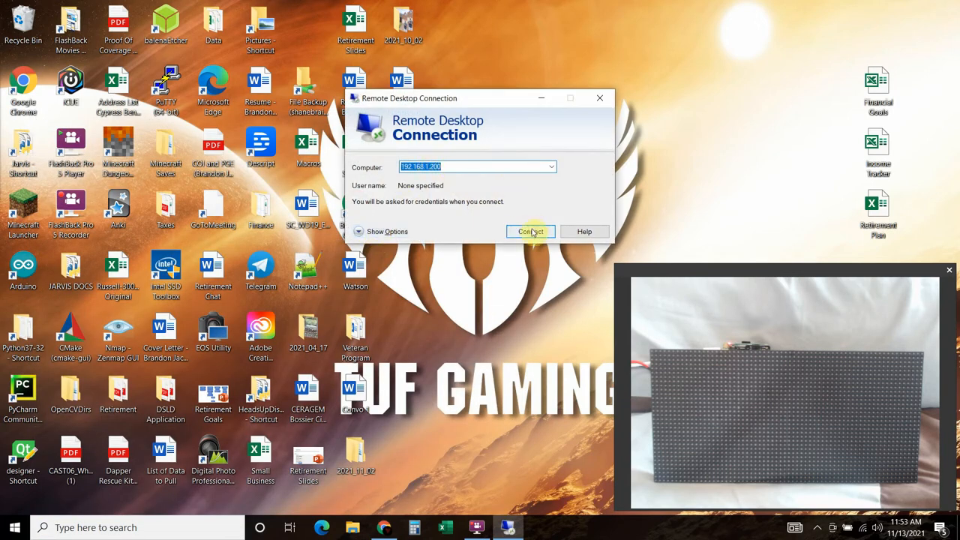
click(531, 231)
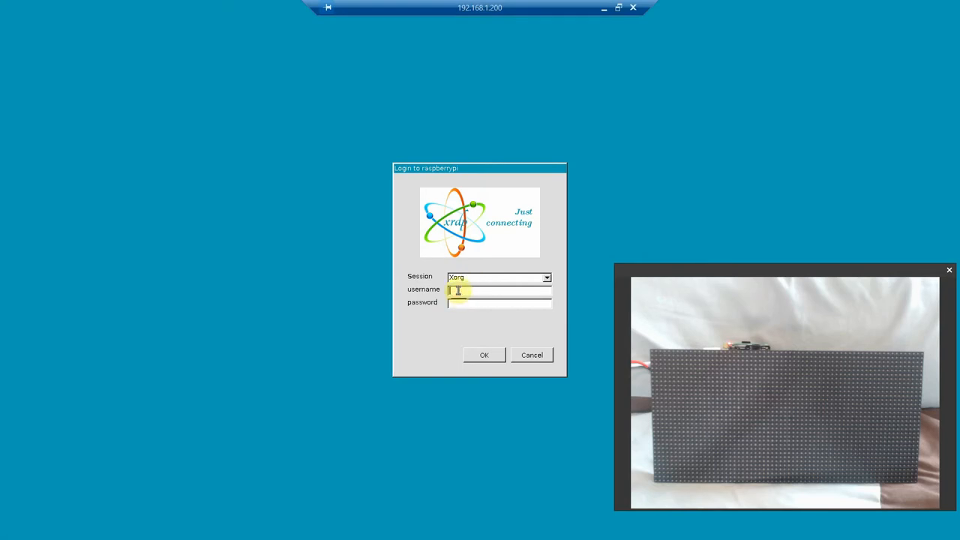
Sign in to the xrdp session as user pi to reach the Raspberry Pi desktop
text(pi)
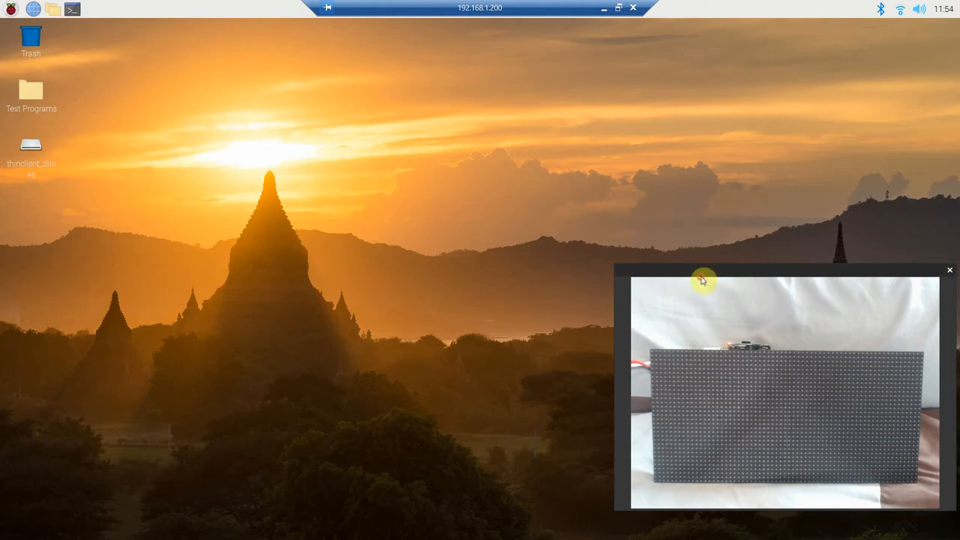
mouse_move(702, 273)
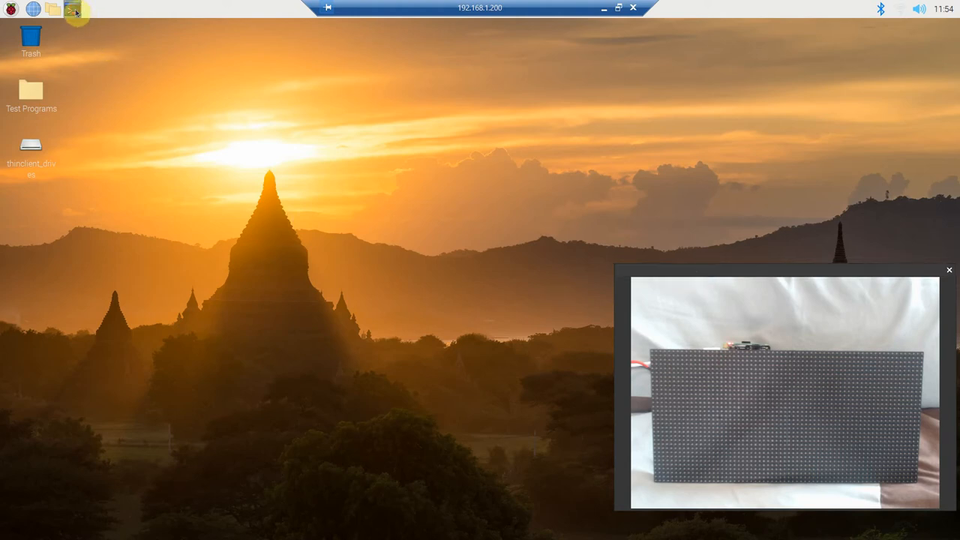
click(72, 9)
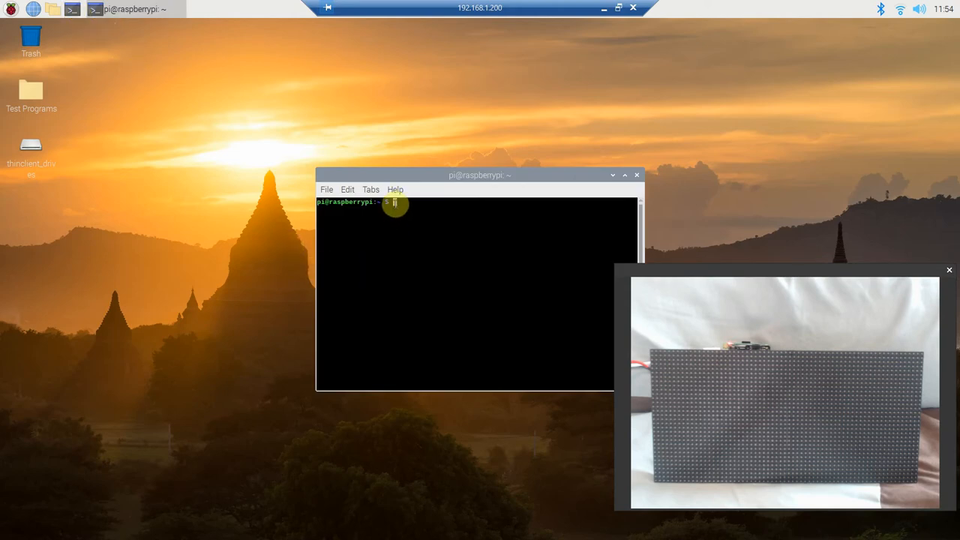
text(git clone)
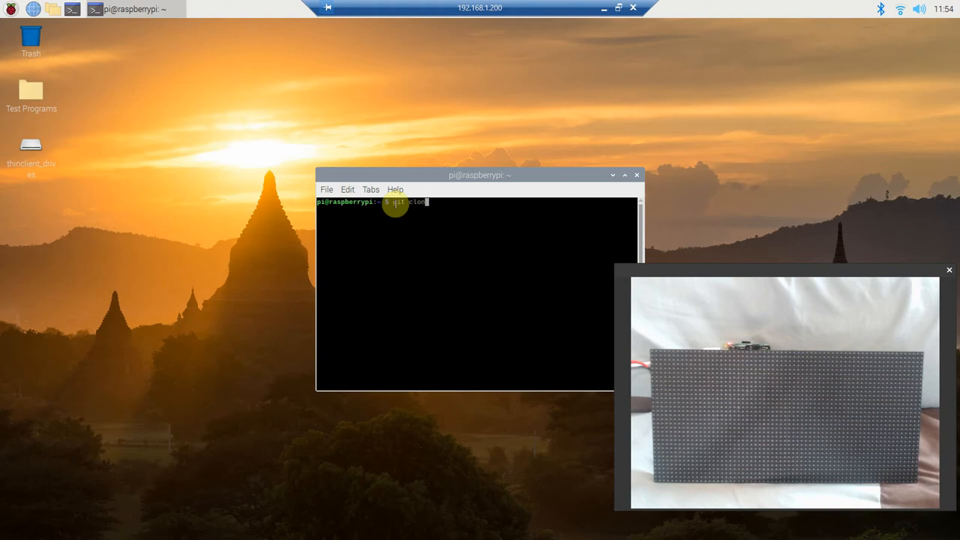
text(https://)
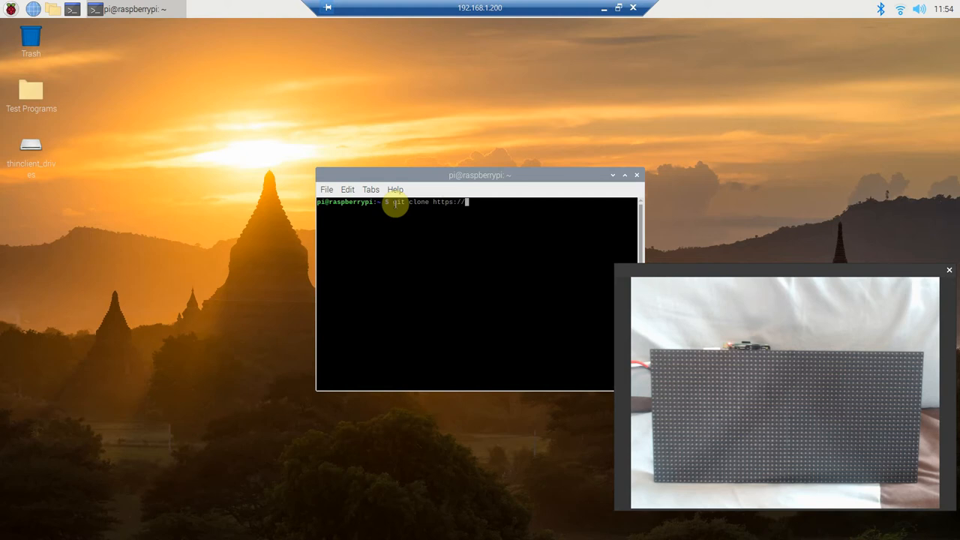
text(github)
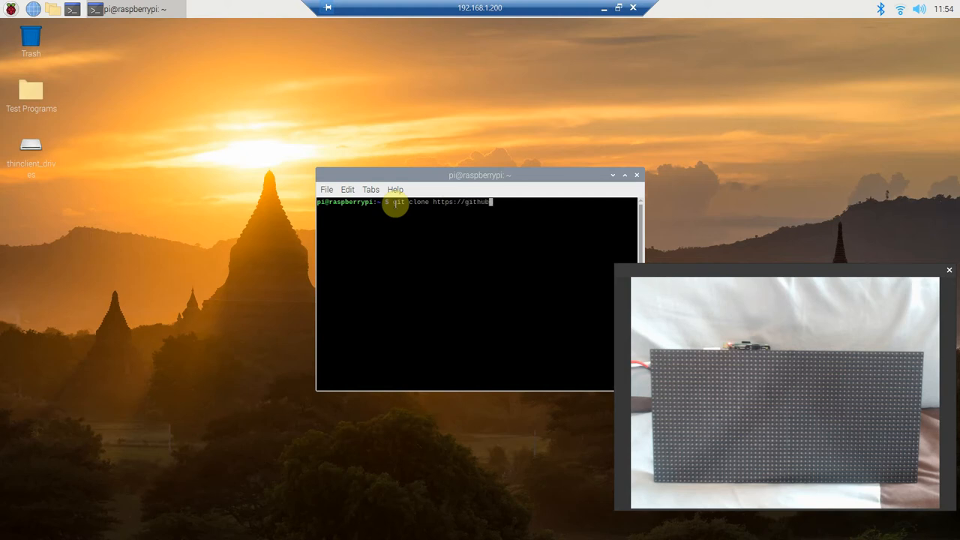
text(.com)
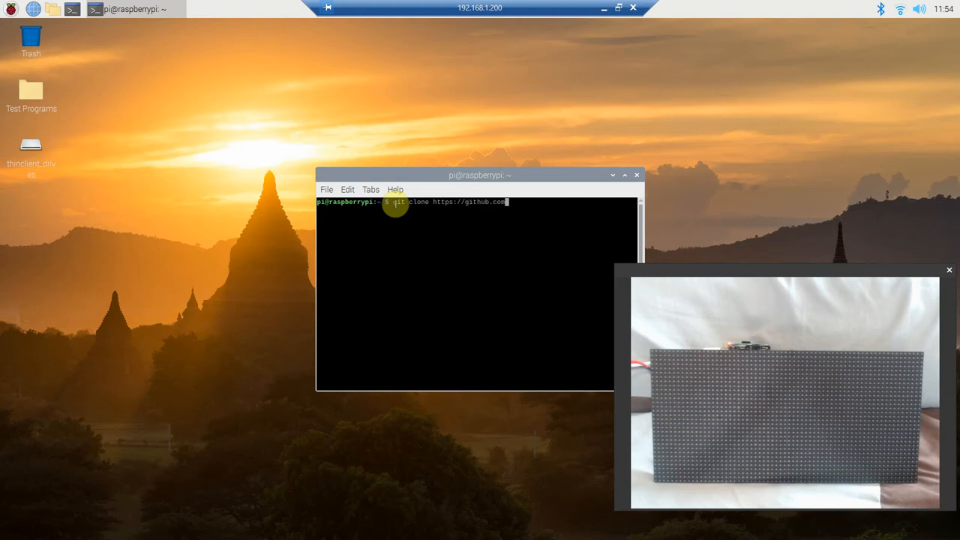
text(/hzeller/)
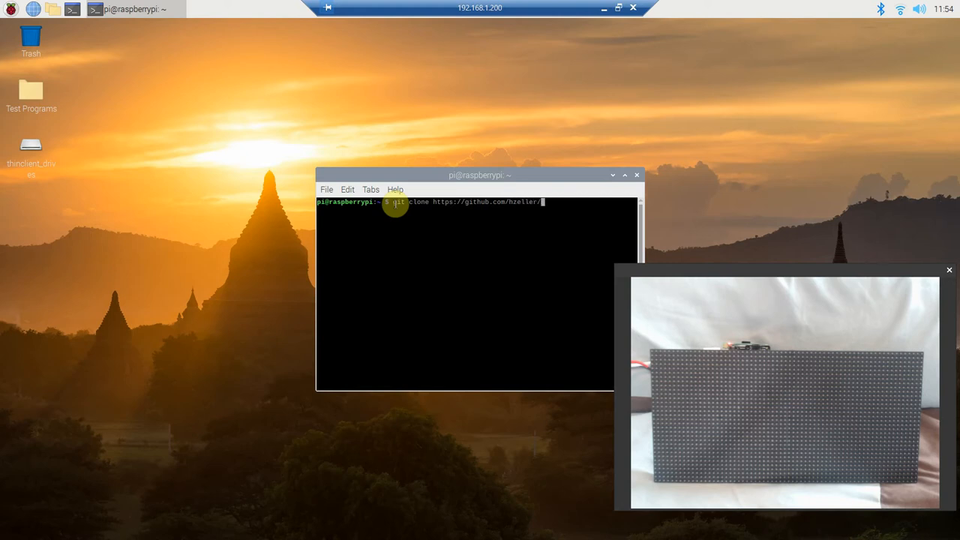
text(rpi-rgb-)
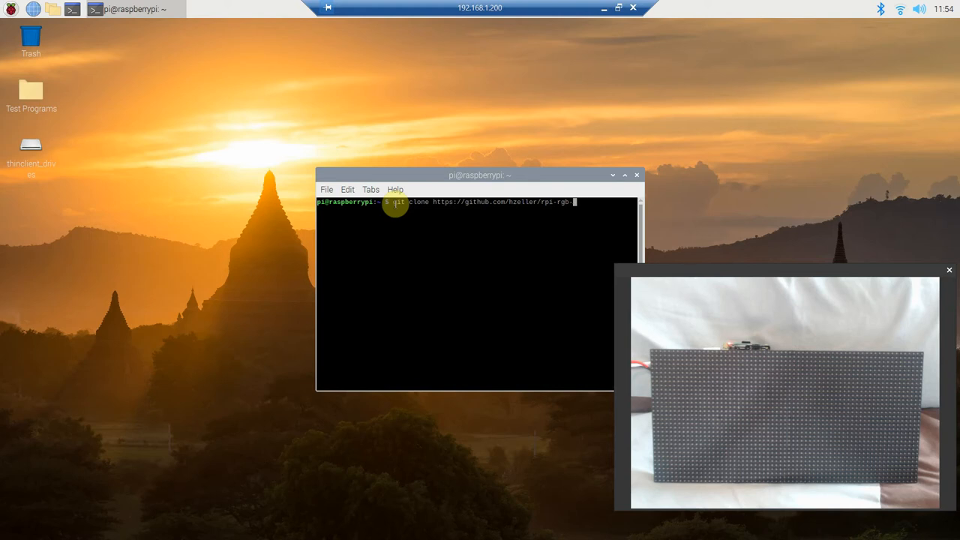
text(led-ma)
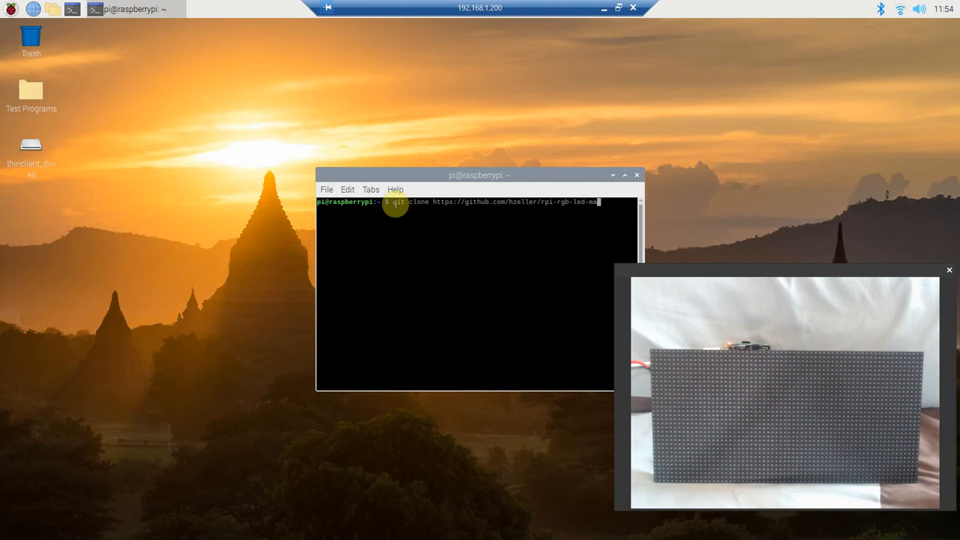
text(trix)
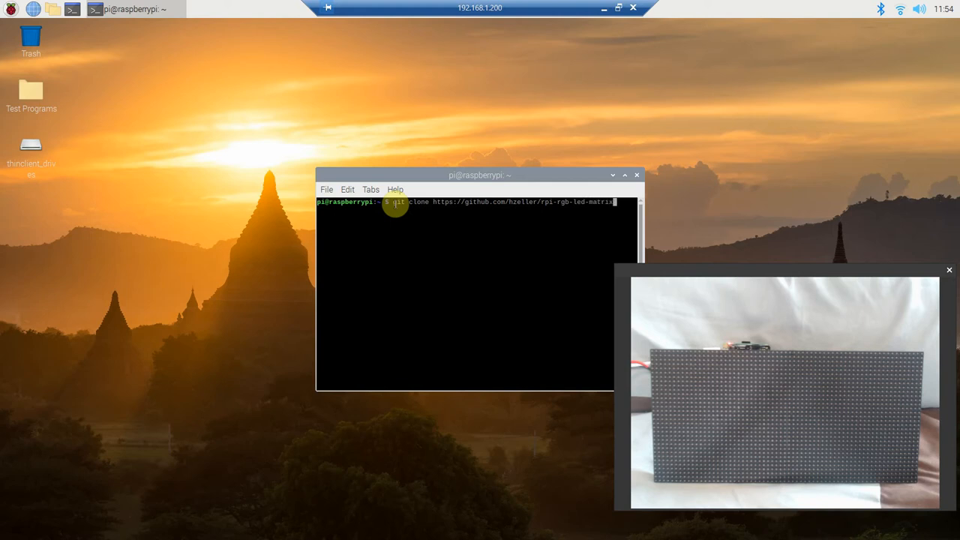
text(.git)
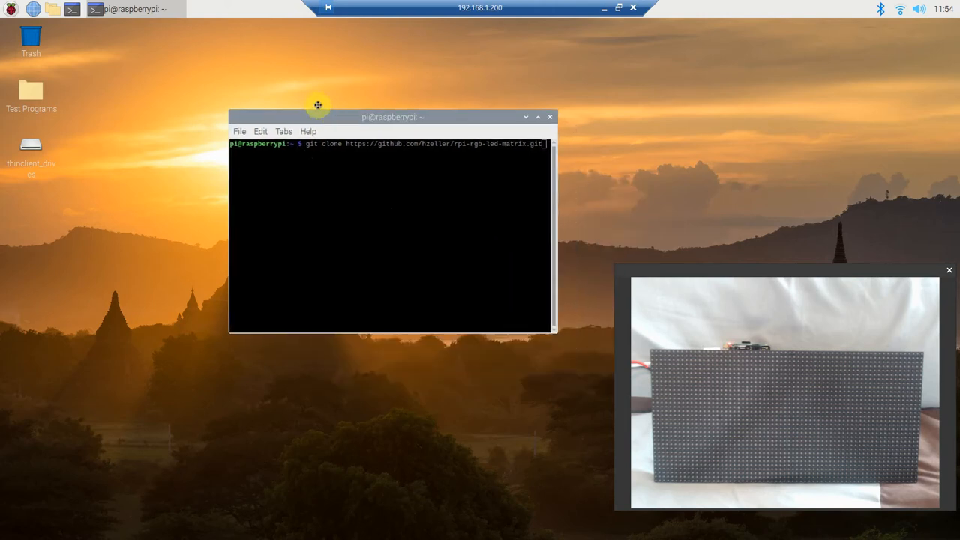
drag(391, 117, 361, 99)
text(dir)
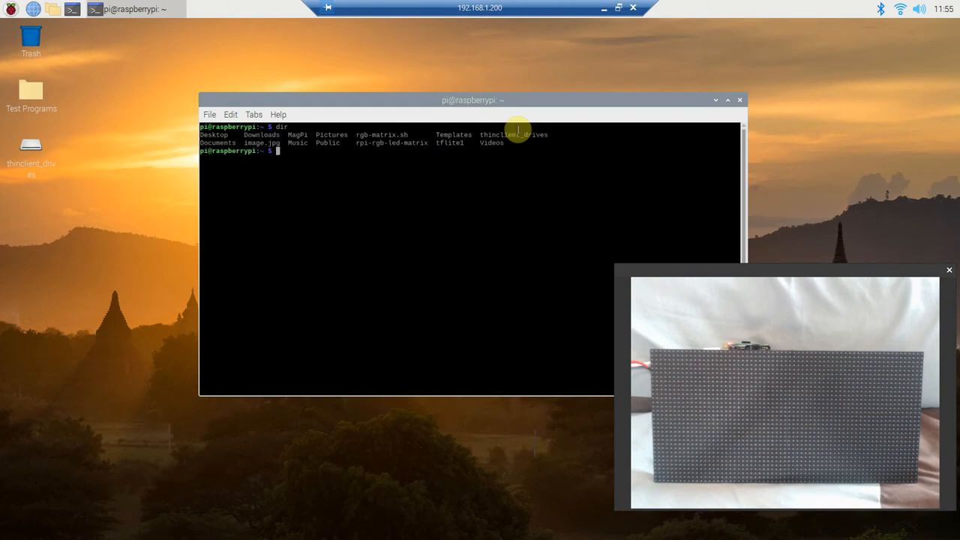
mouse_move(381, 141)
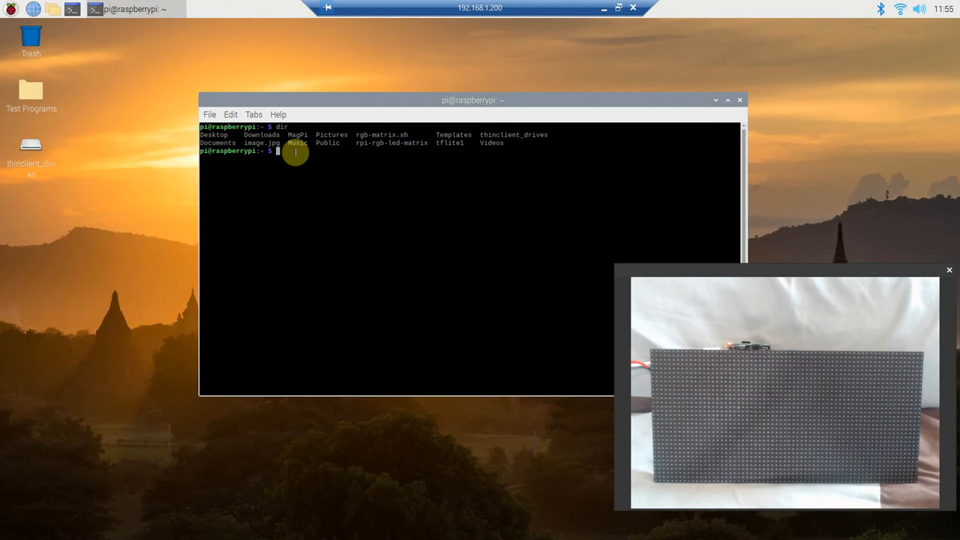
Enter rpi-rgb-led-matrix and build its bindings with make build-python PYTHON=$(which python3)
text(cd)
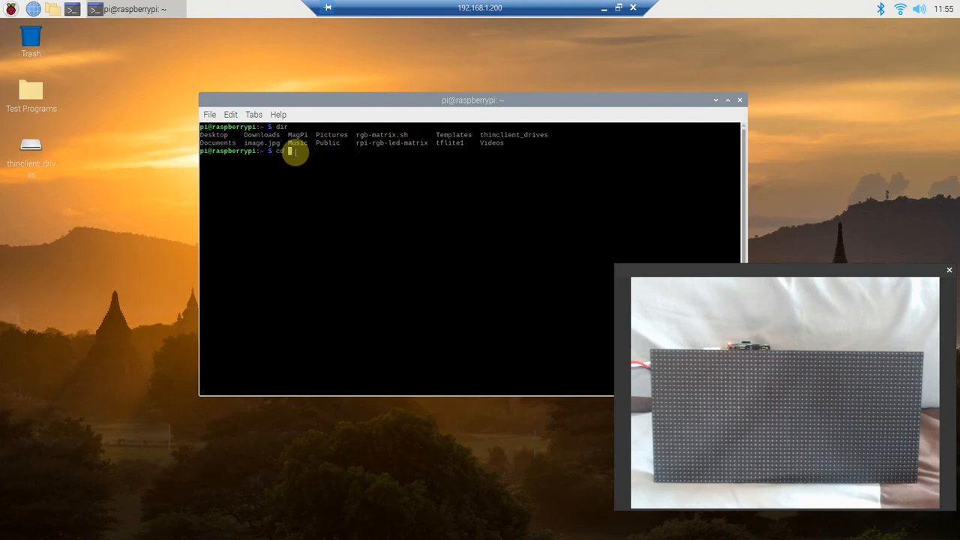
text(rpi-rgb-led-matrix)
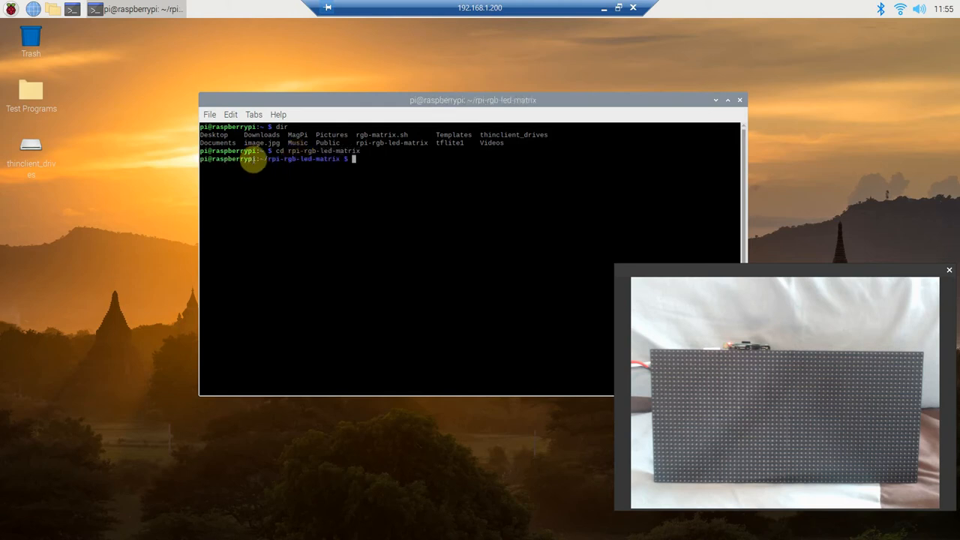
mouse_move(360, 163)
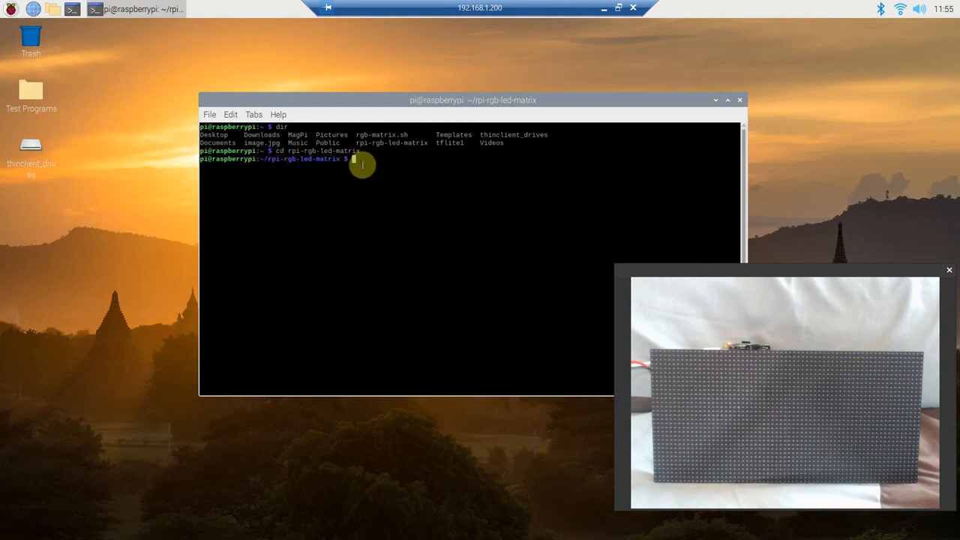
text(make)
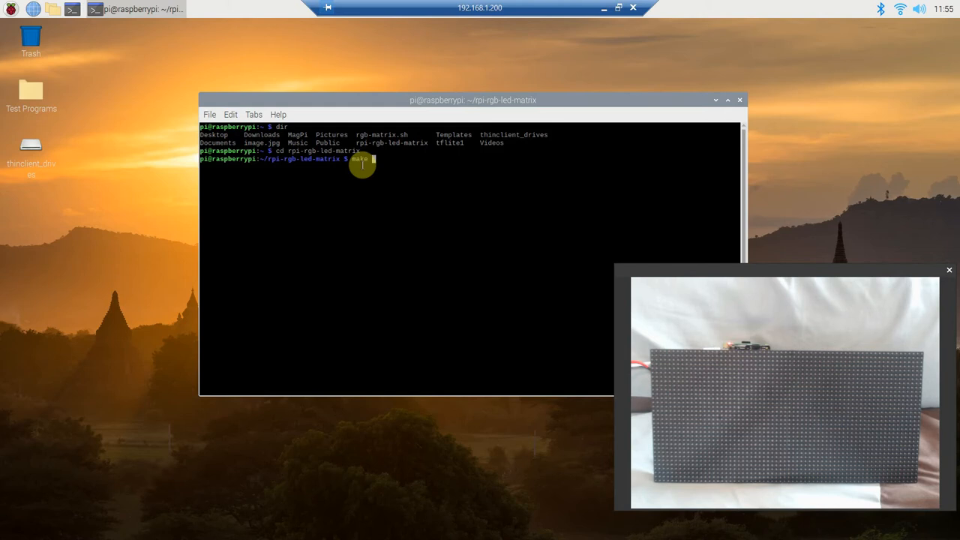
text(build)
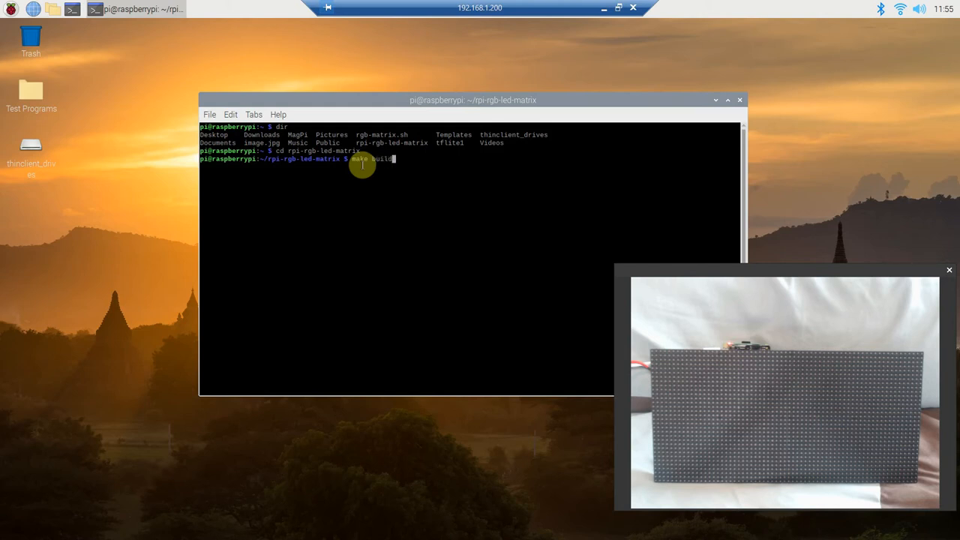
text(-)
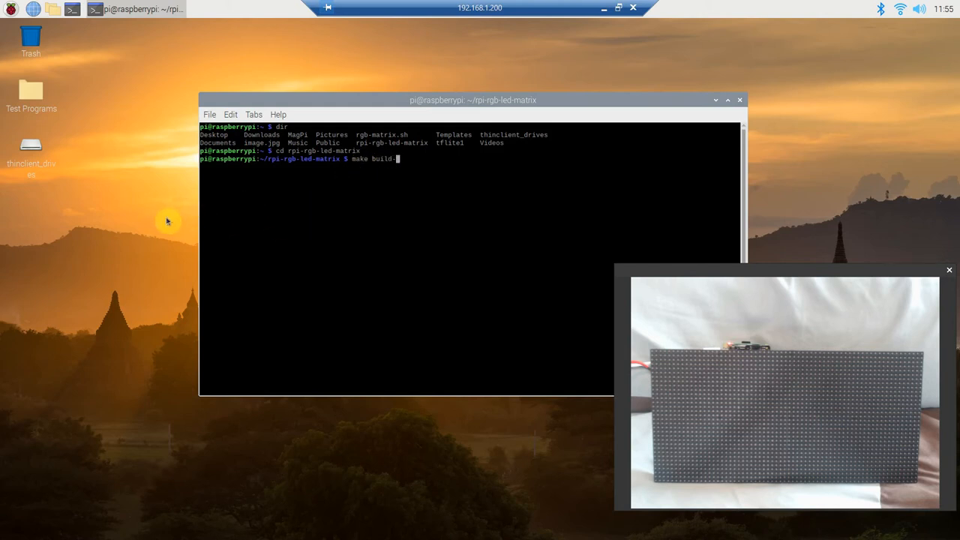
text(python)
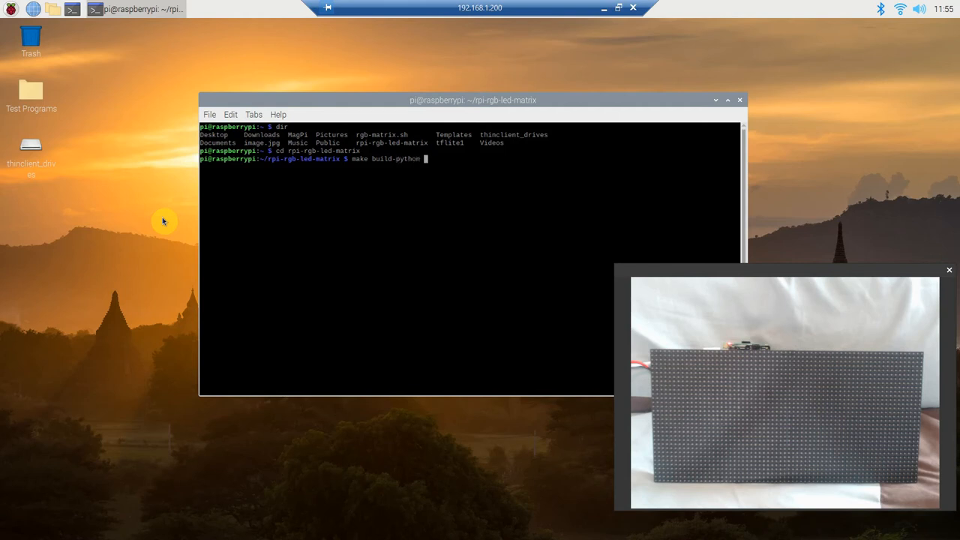
text(PYTHON=)
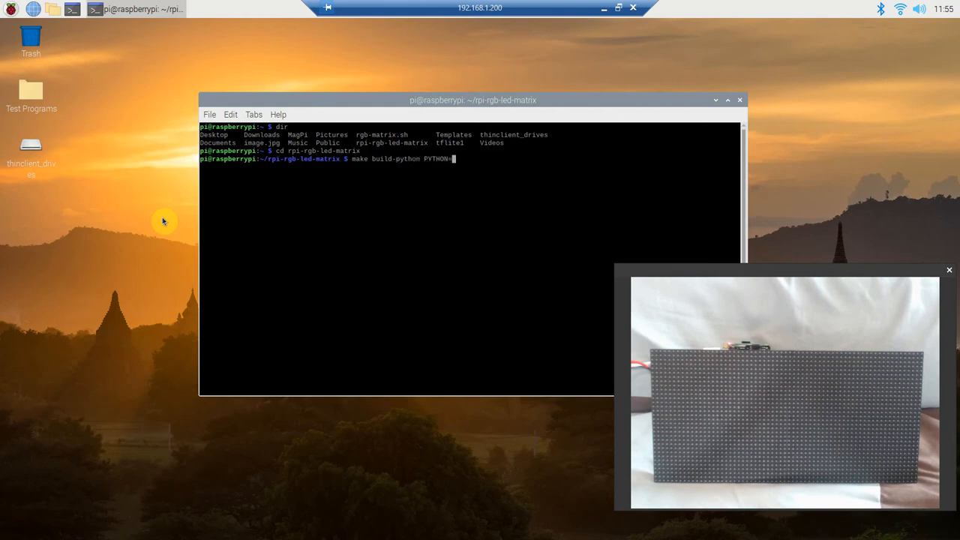
text($()
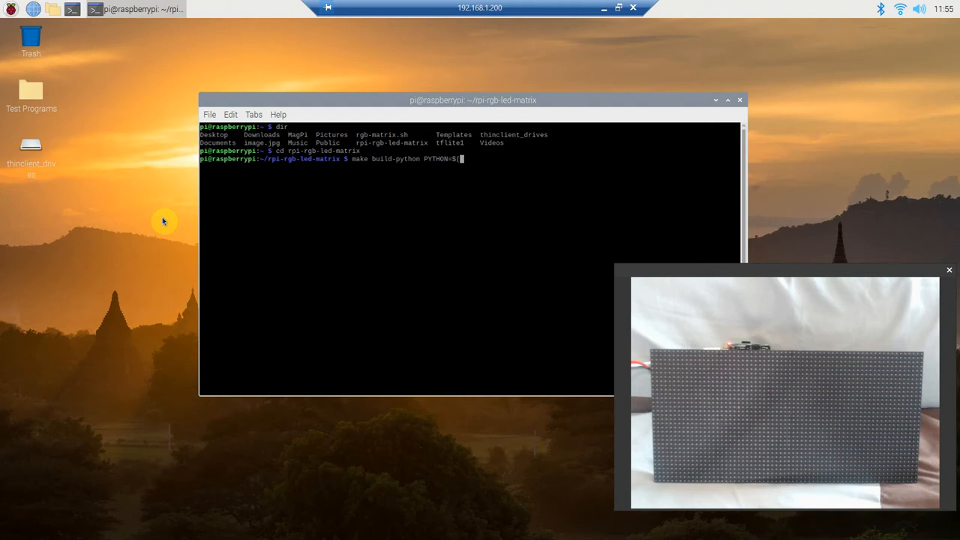
text((which py)
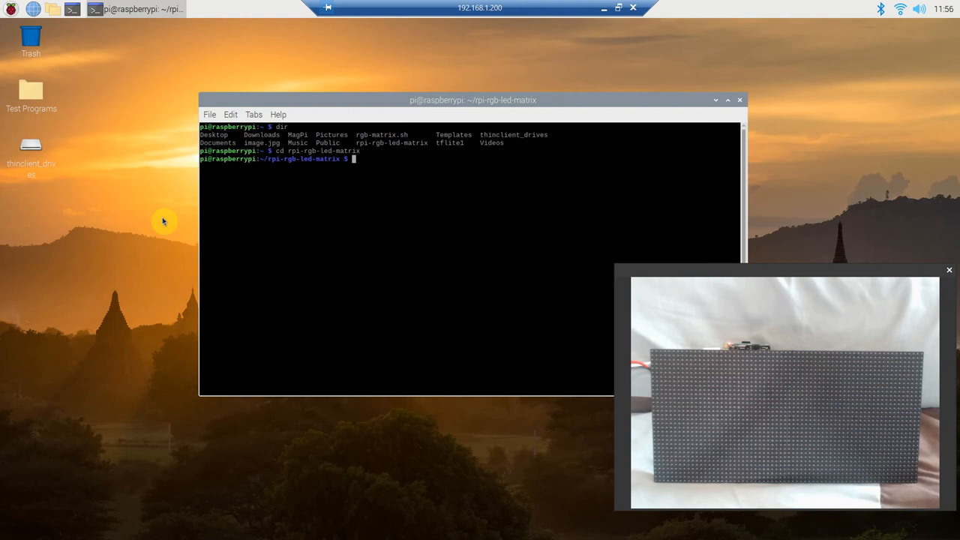
Install the Python bindings with sudo make install-python
text(sudo make)
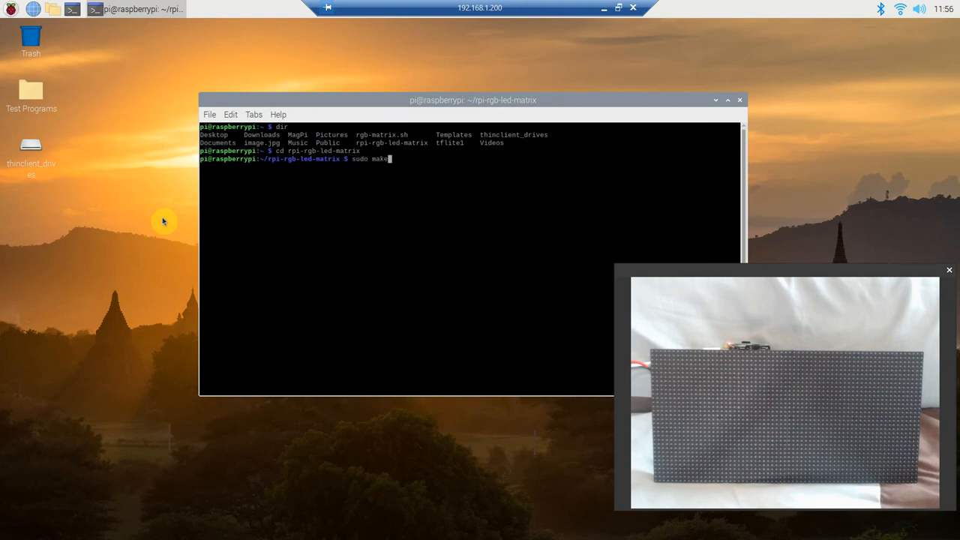
text(install)
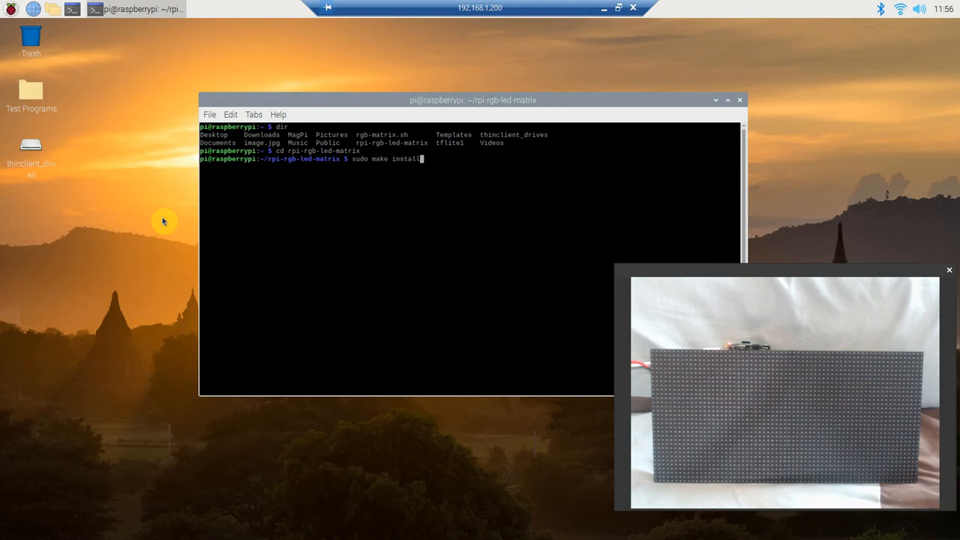
text(-python)
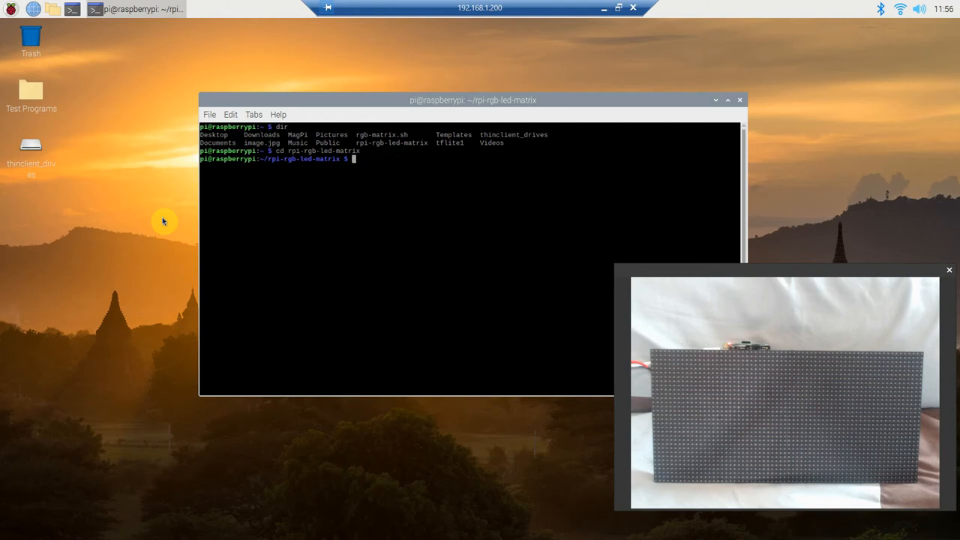
Change directory into the library's bindings/python/samples folder
text(cd)
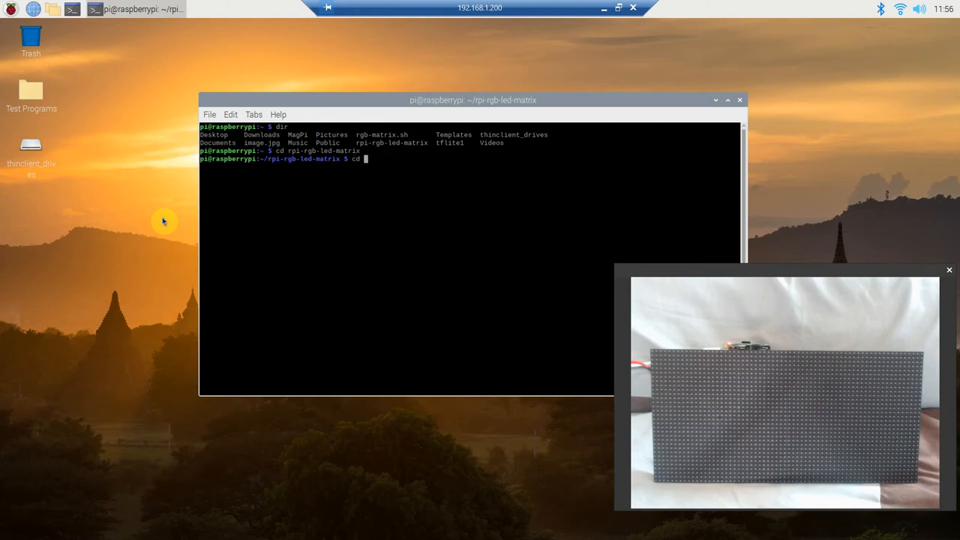
text(d)
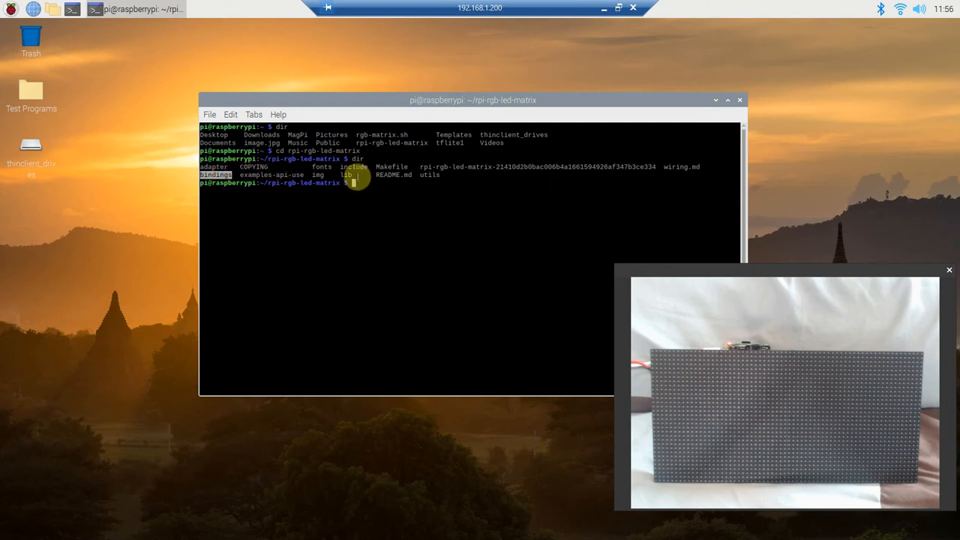
text(cd p)
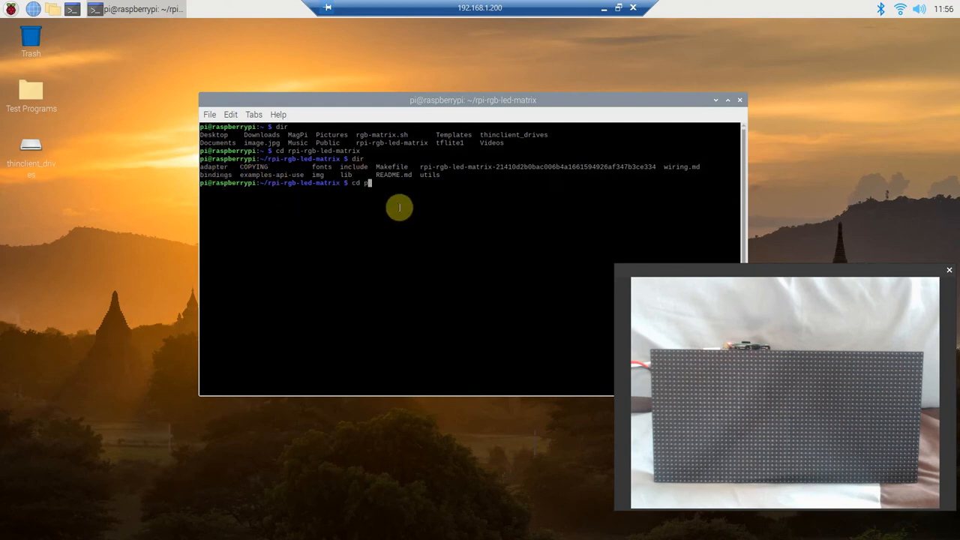
text(ython)
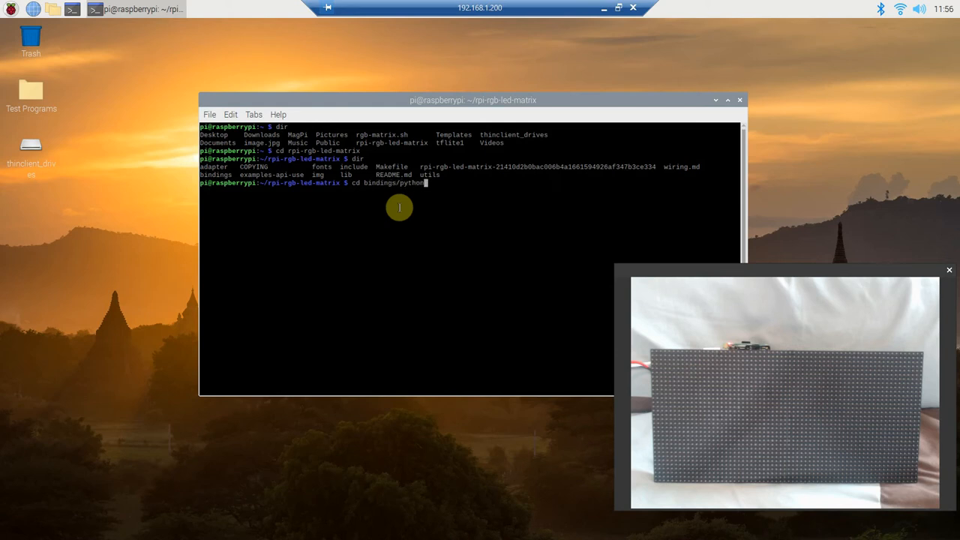
text(samples)
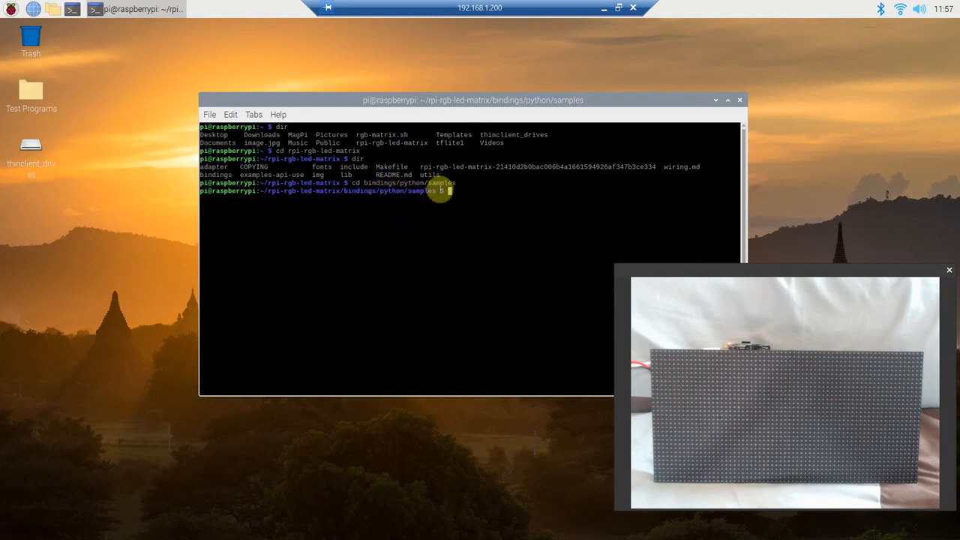
Begin sudo python runtext.py with --led-cols=64 and --led-gpio-mapping=adafruit-hat
text(du)
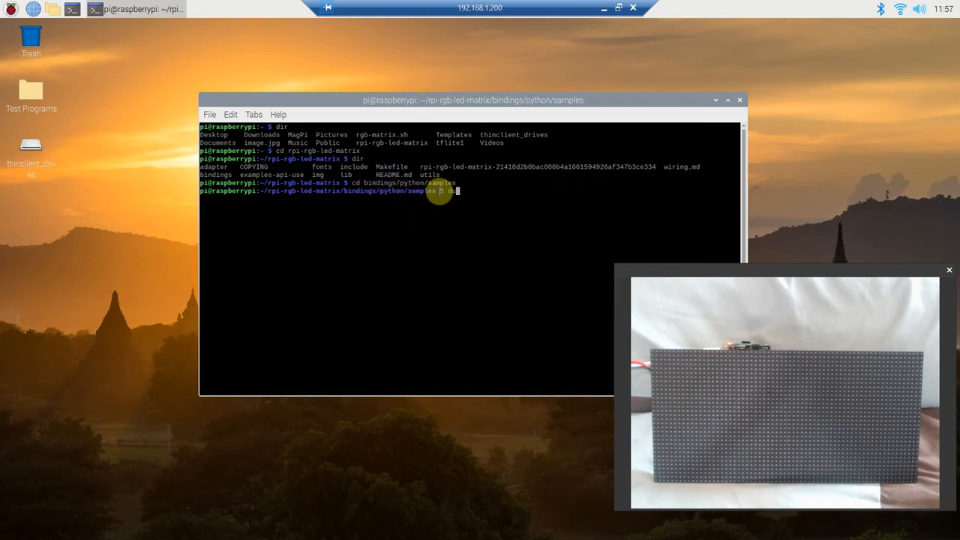
text(sudo)
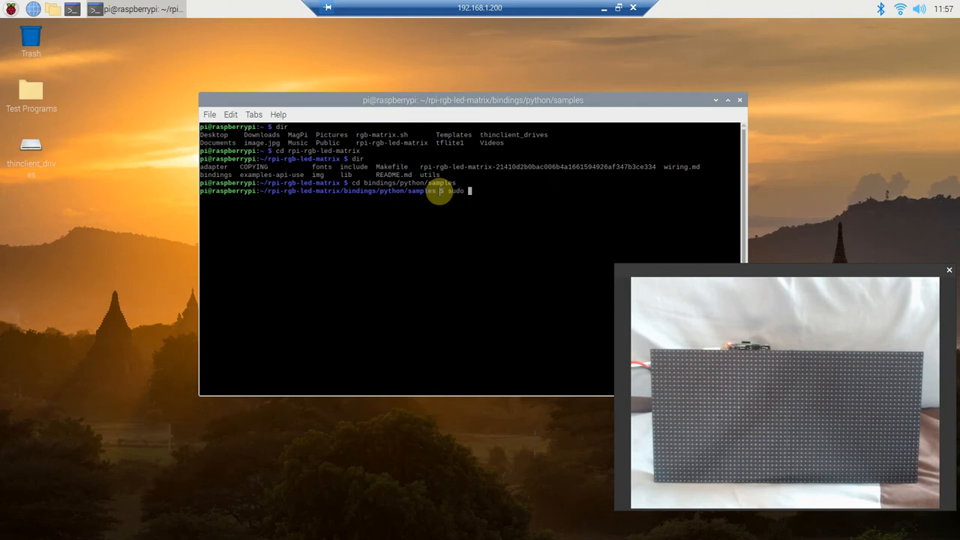
text(python3 runtext)
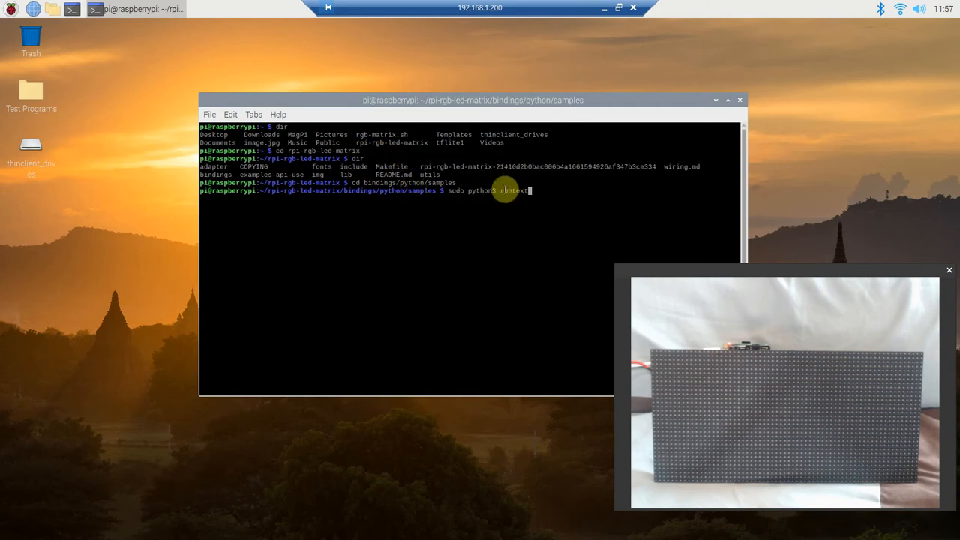
text(.py)
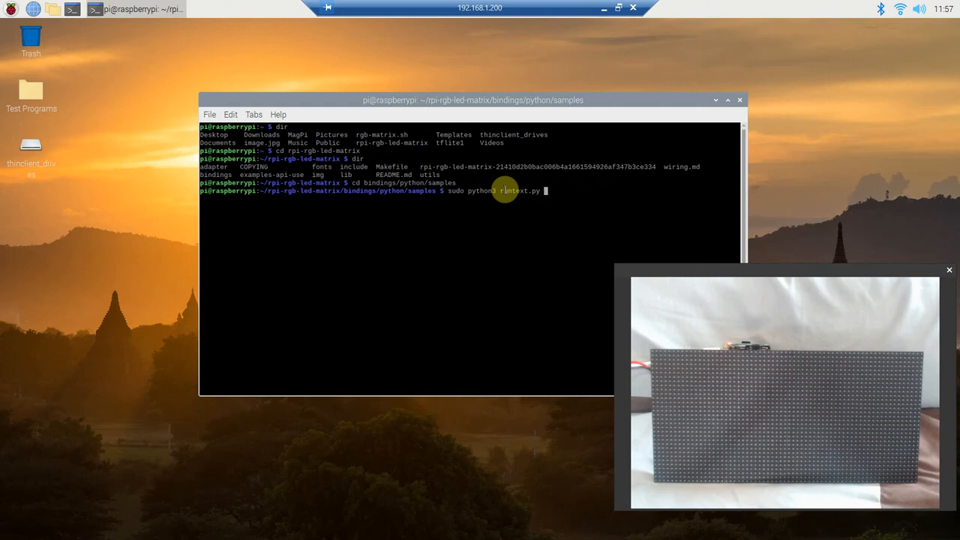
text(--)
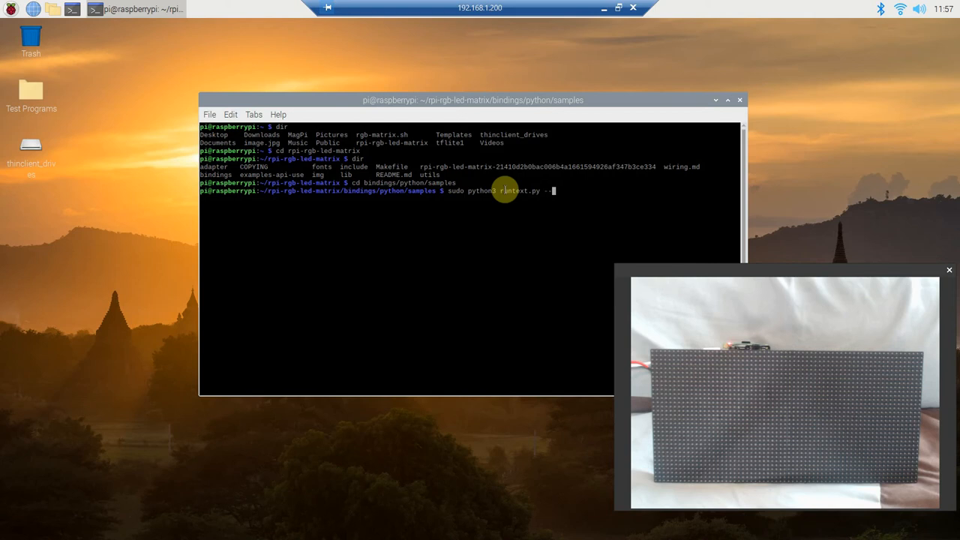
text(led)
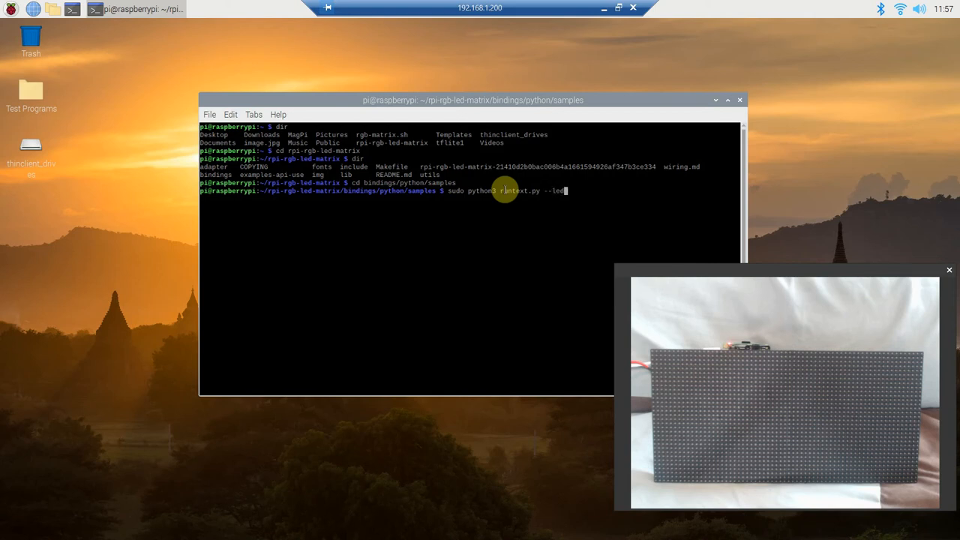
text(-cos)
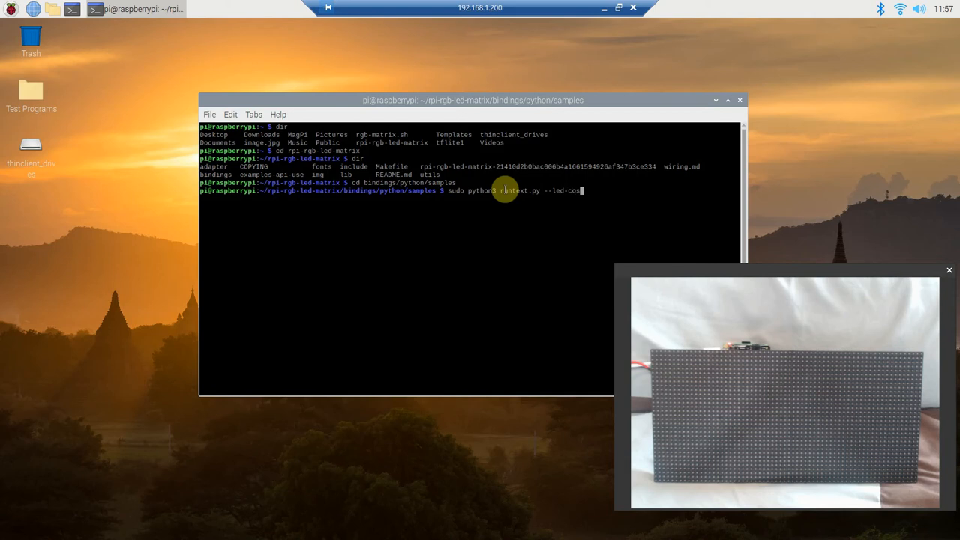
text(s)
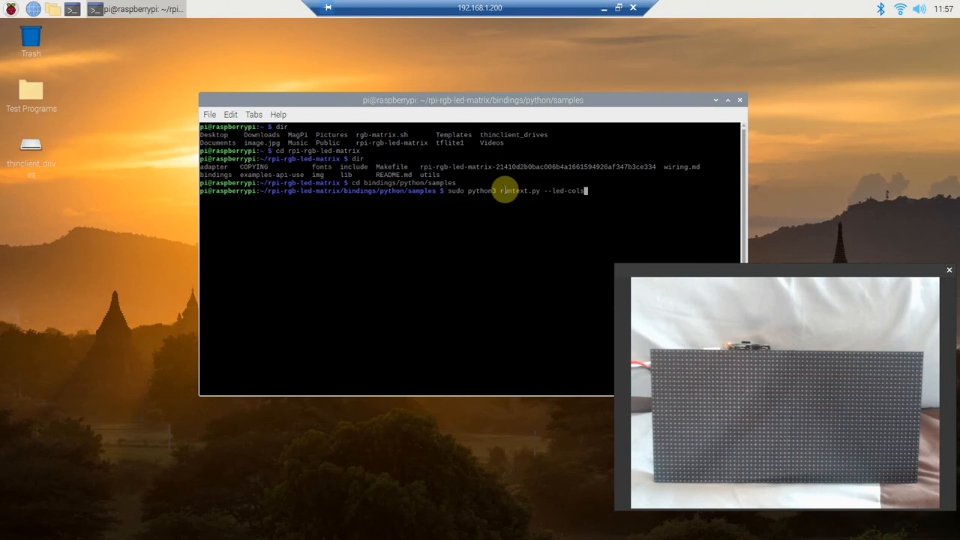
text(=)
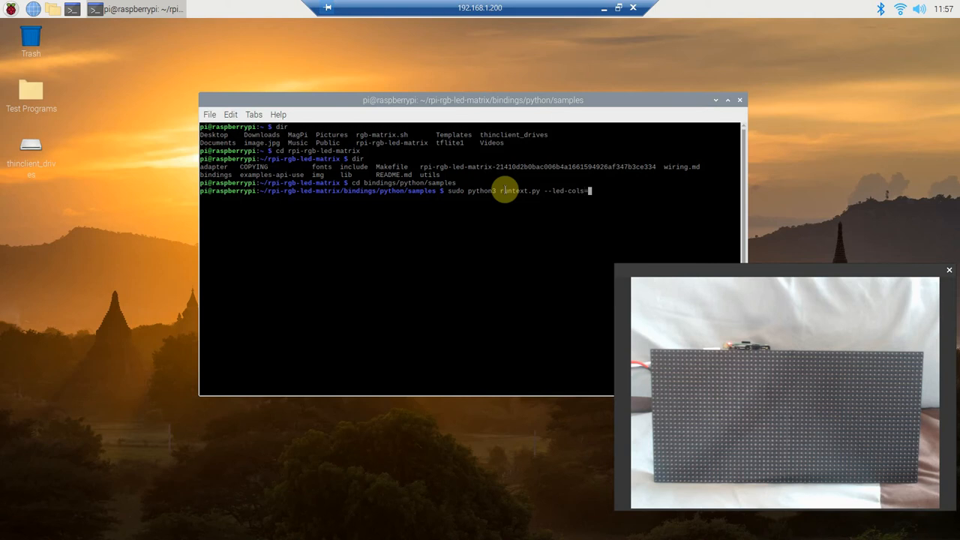
text(64 --led-gpio-mapping=)
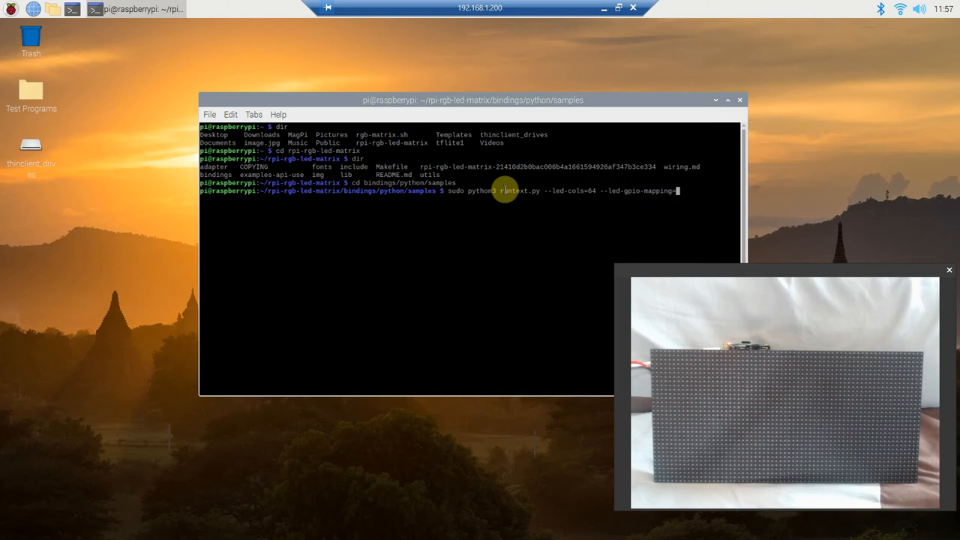
text(adaguit)
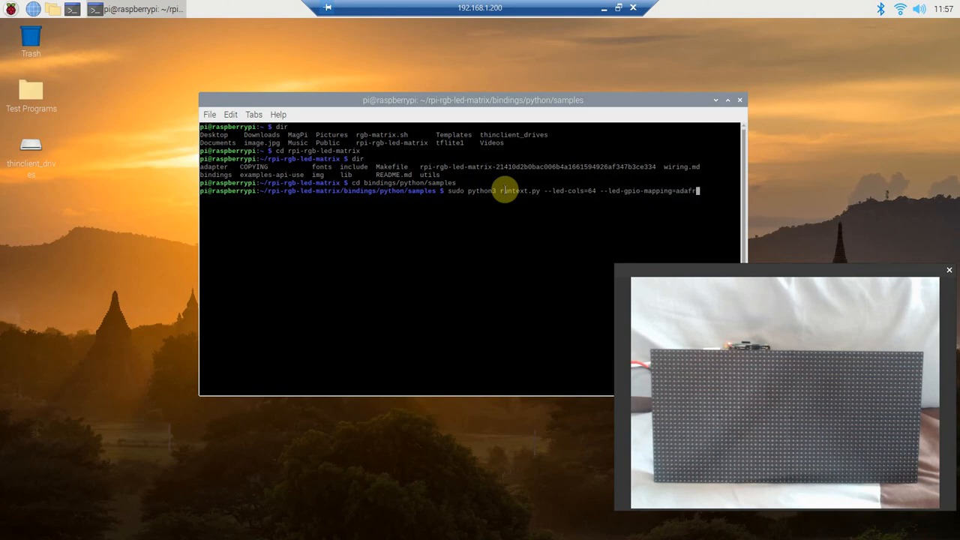
text(ruit)
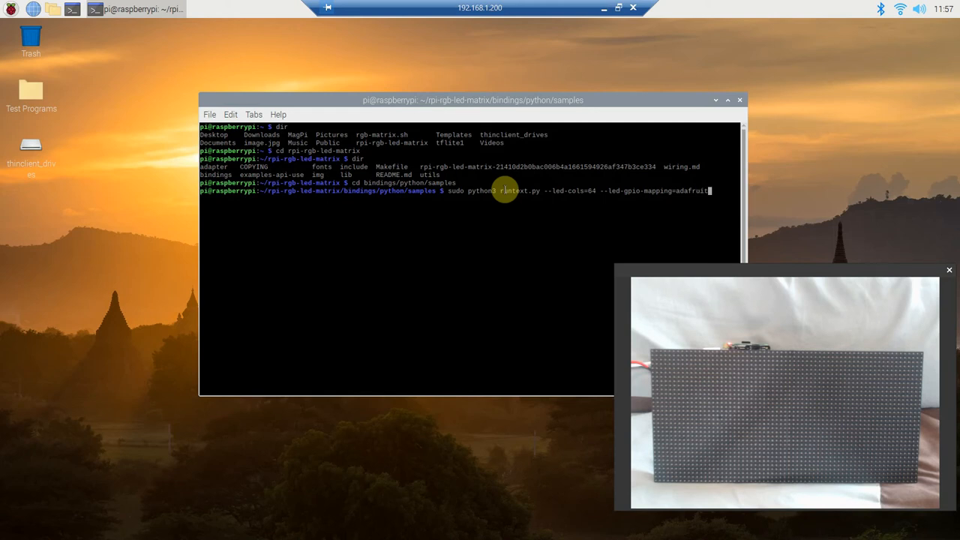
text(-hat)
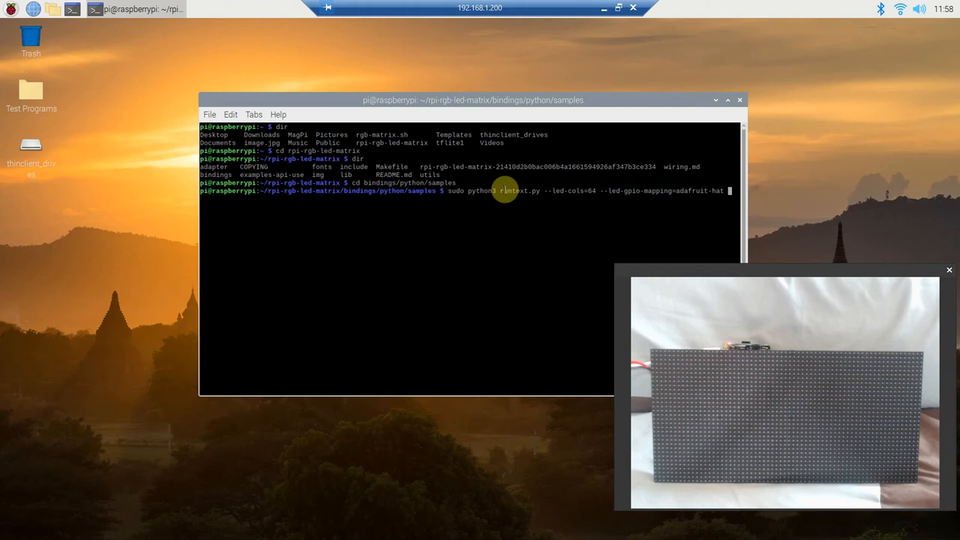
Append --led-slowdown-gpio=4 and --text="Hello World!" without running the command yet
text(--led-slowdown)
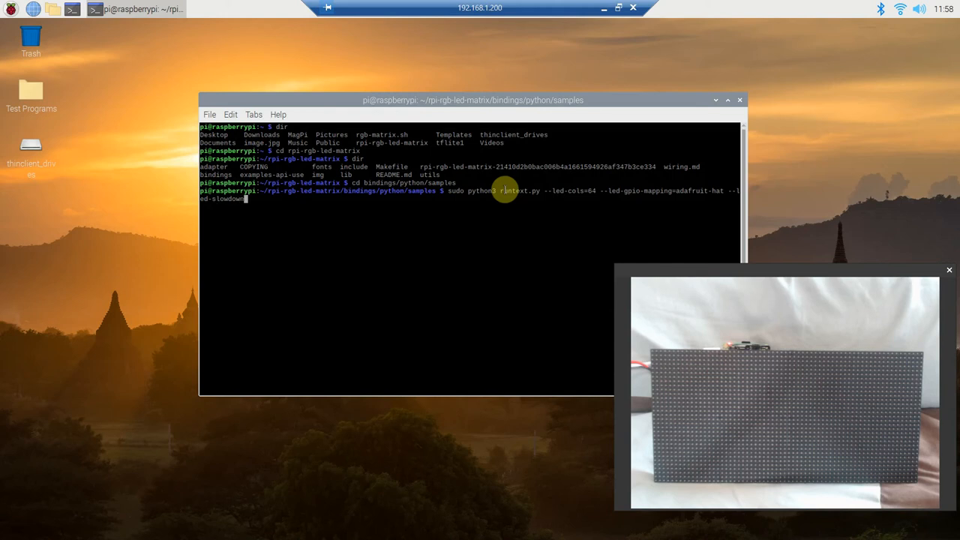
text(gpio=)
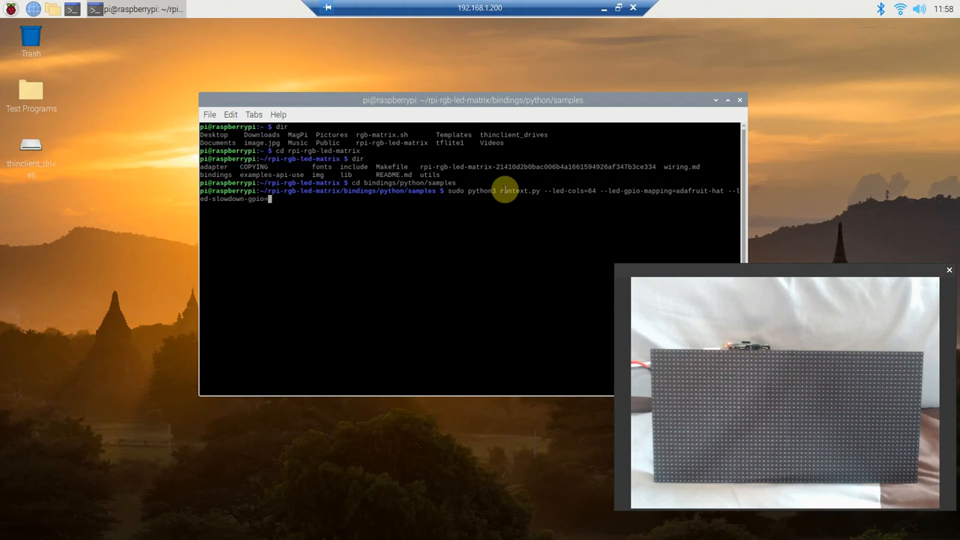
text(4)
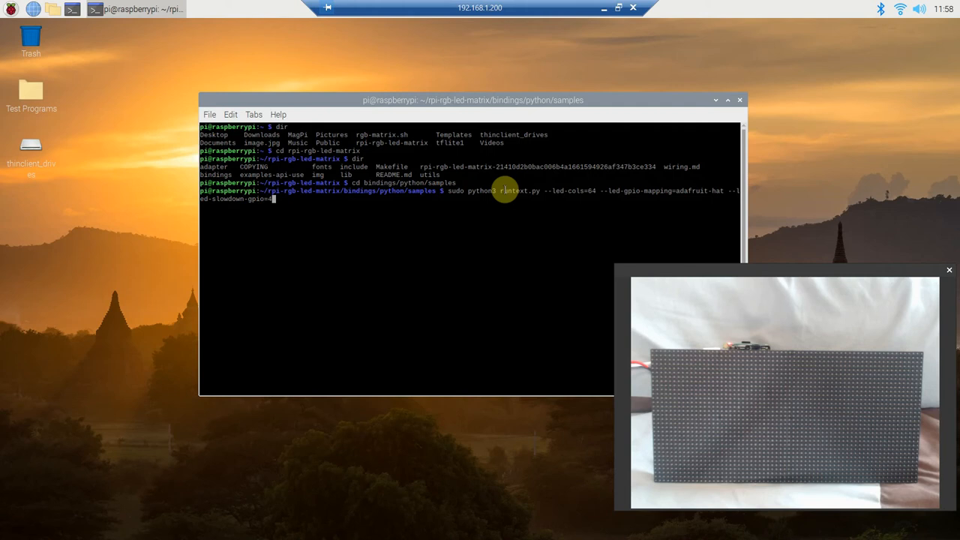
text(--text=)
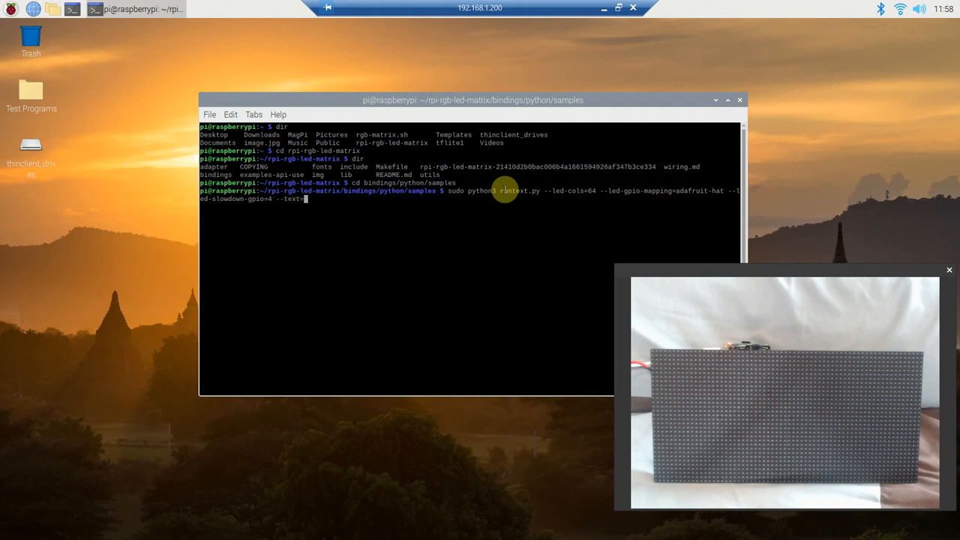
text("Hello)
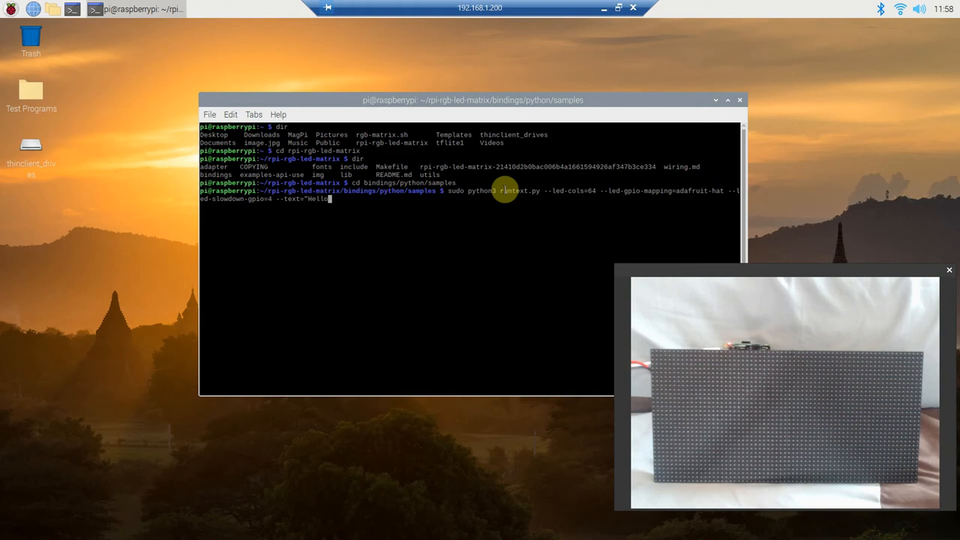
text(w)
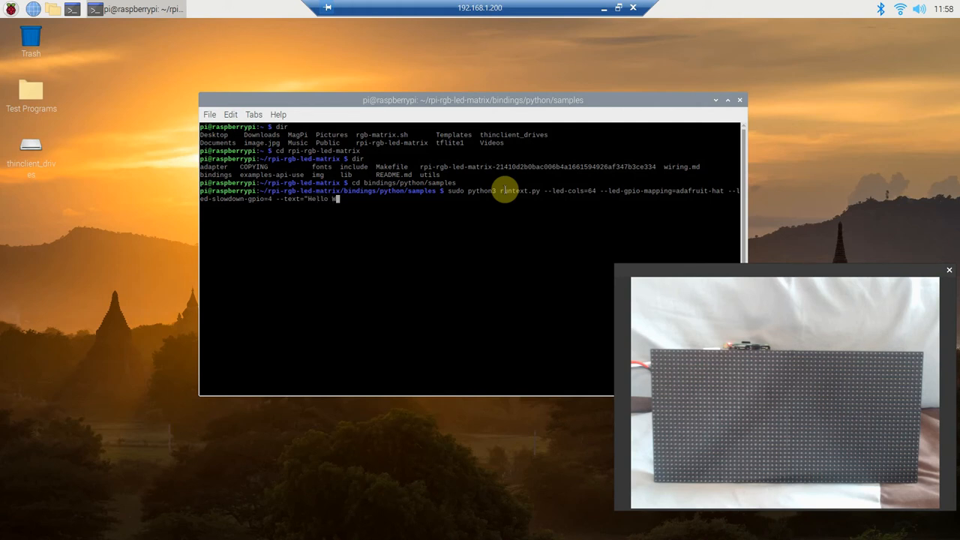
text(orld!")
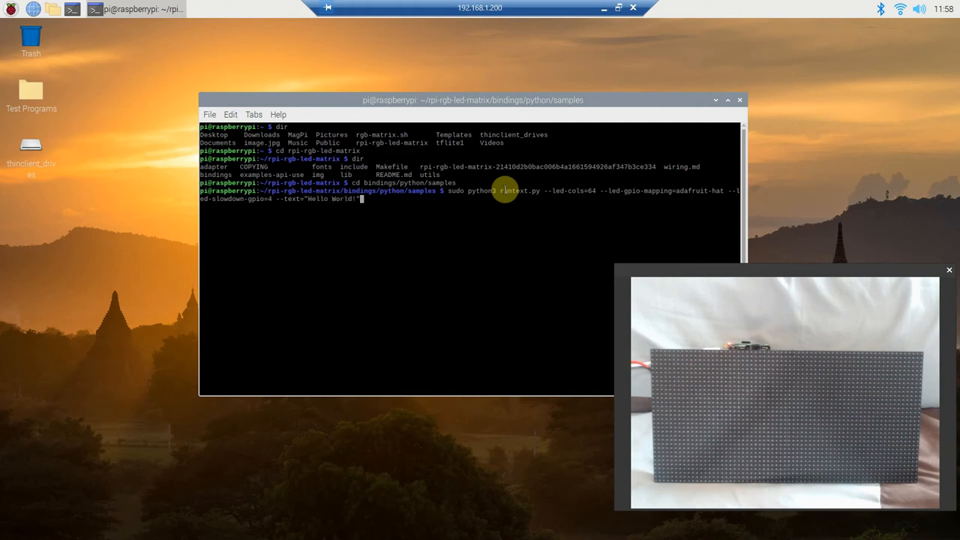
Run runtext.py to scroll Hello World! on the matrix, then stop it with Ctrl+C
key(enter)
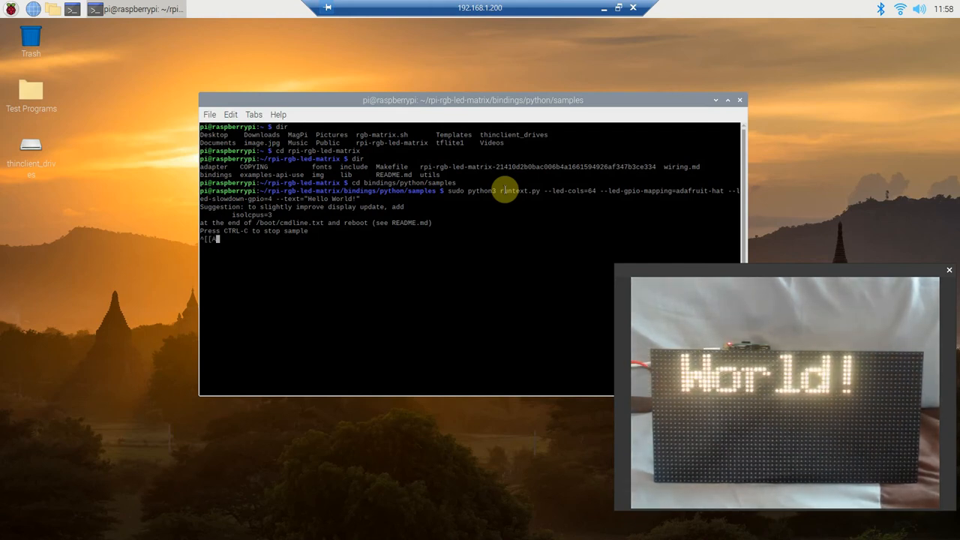
key(ctrl+c)
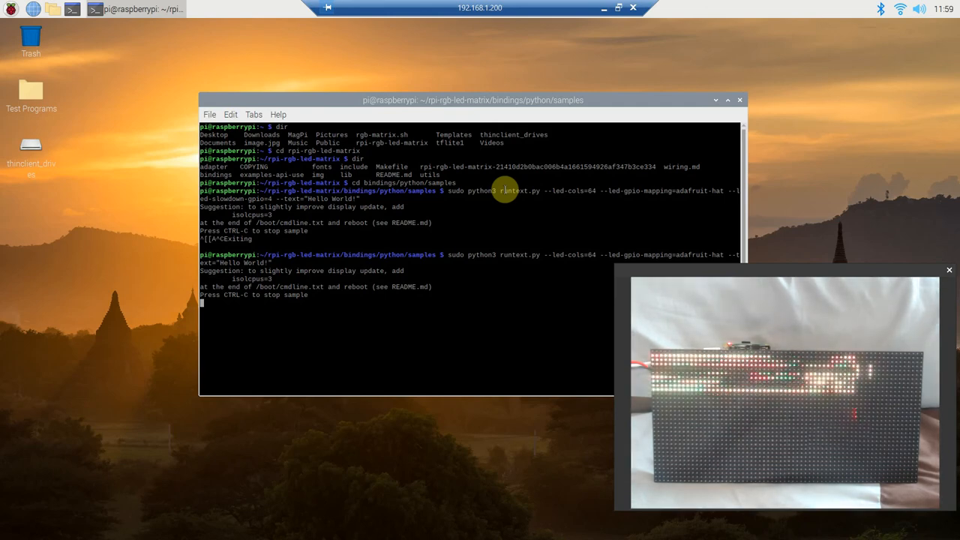
Stop the demo, then rerun runtext.py with --led-slowdown-gpio=4
key(ctrl+c)
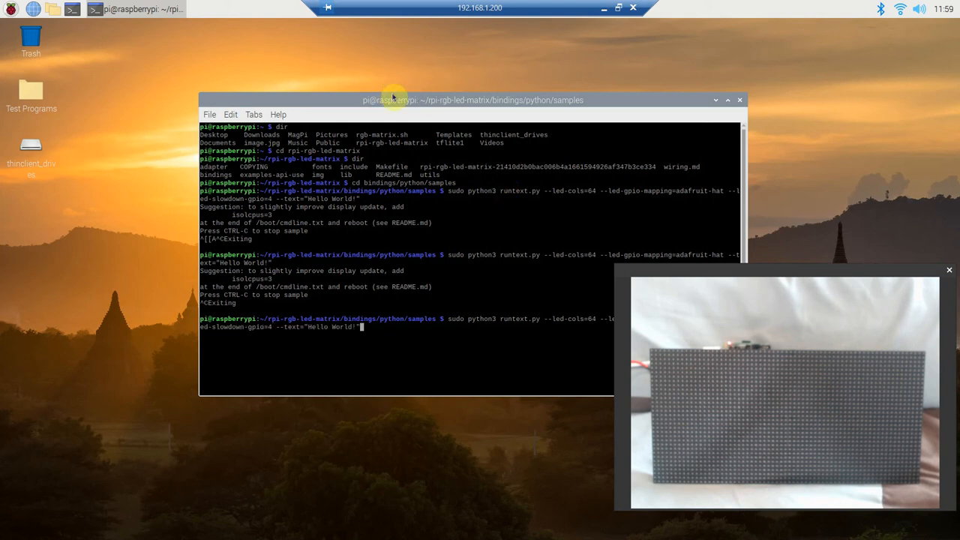
drag(392, 99, 405, 42)
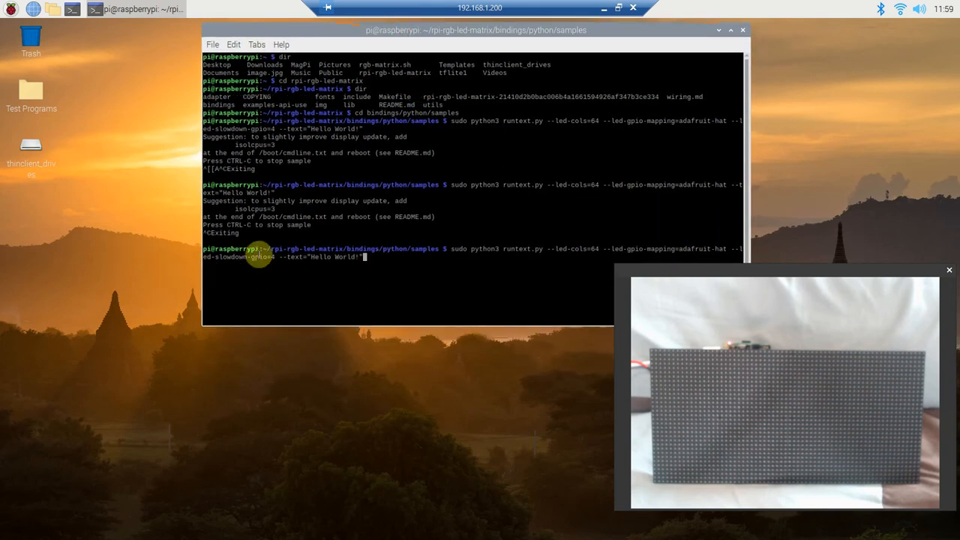
mouse_move(381, 267)
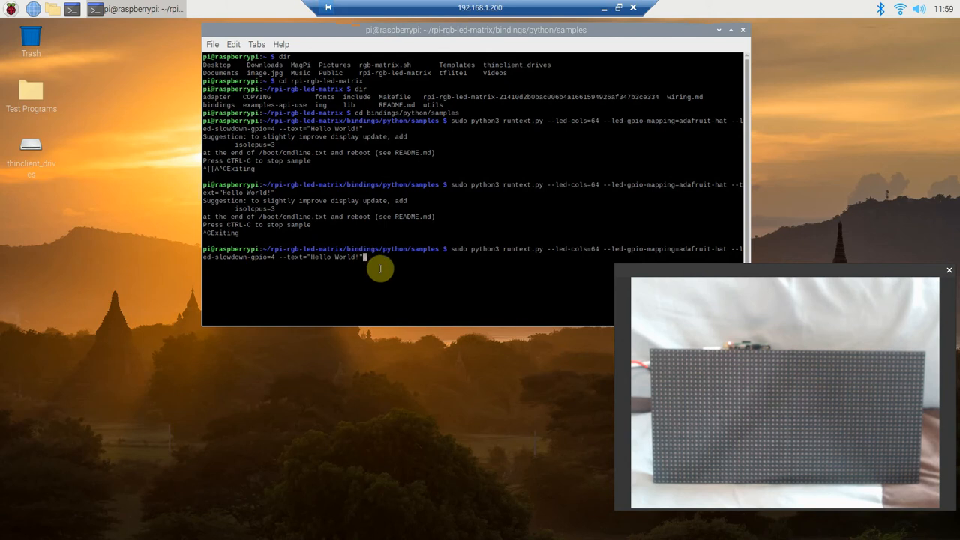
key(Return)
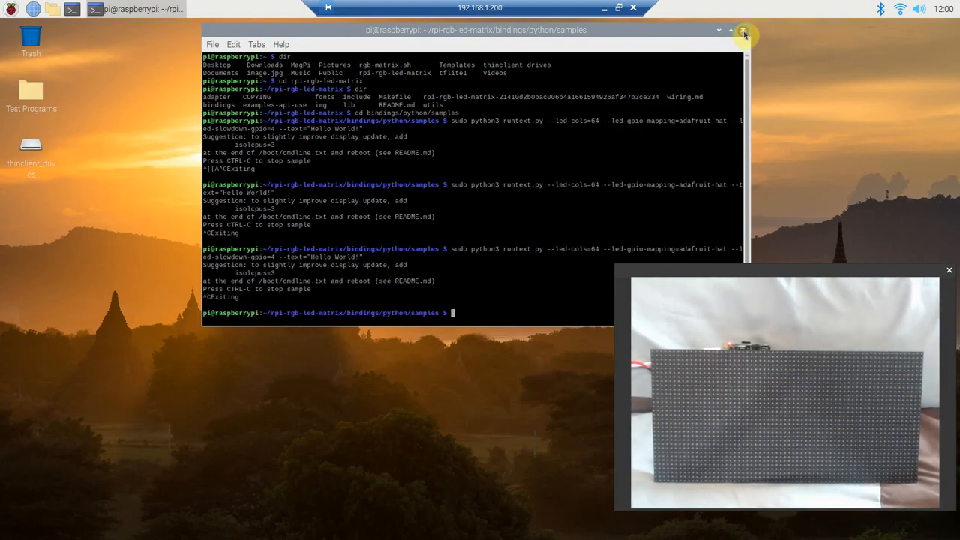
Close the terminal and launch Thonny Python IDE from the Programming menu
click(743, 30)
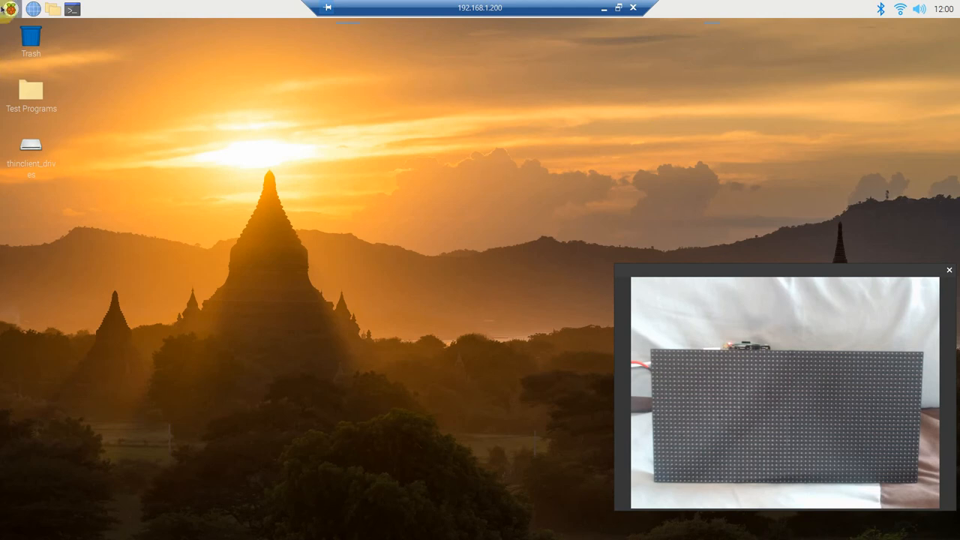
click(11, 9)
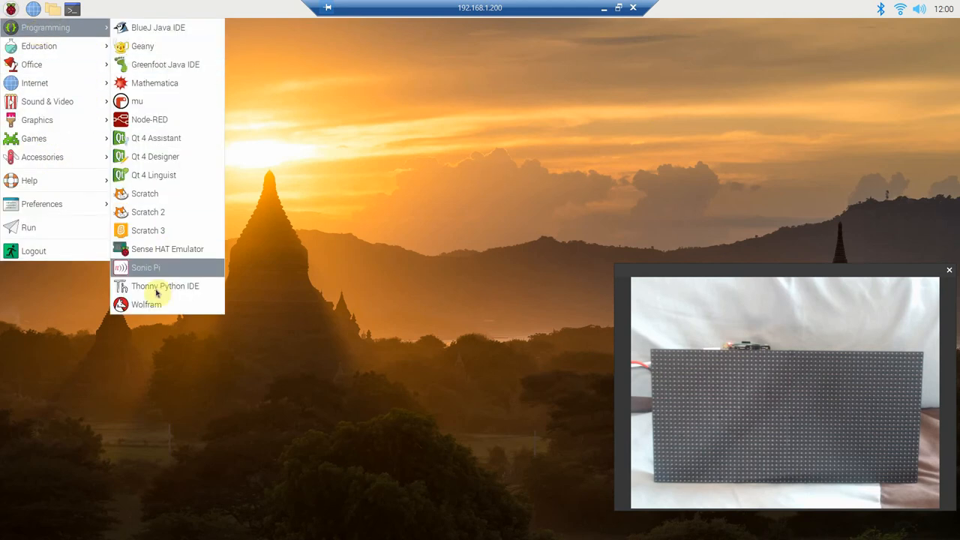
click(160, 293)
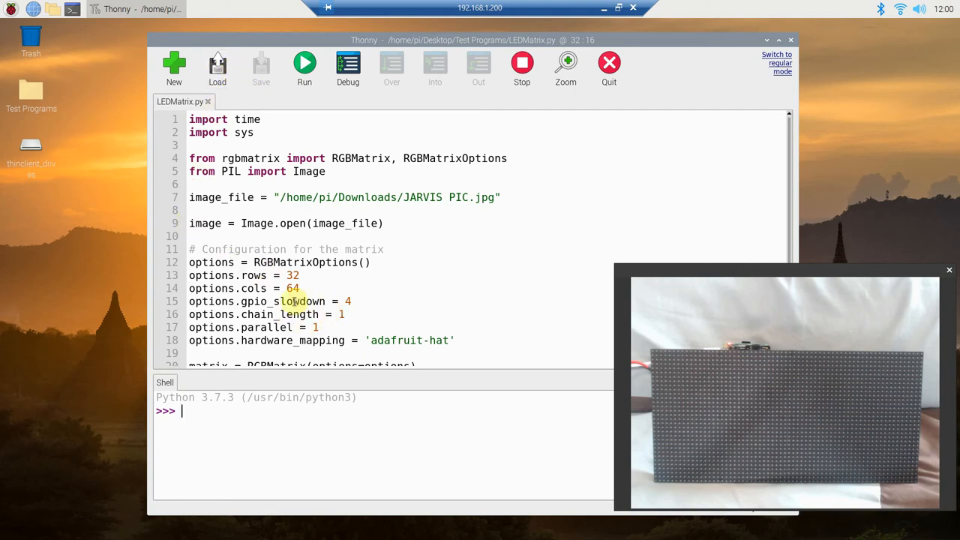
double_click(282, 300)
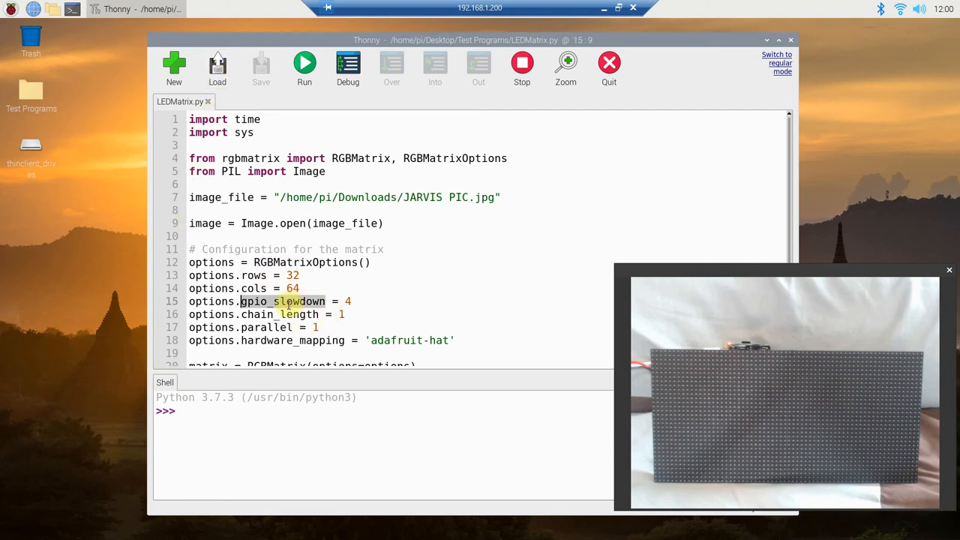
click(248, 120)
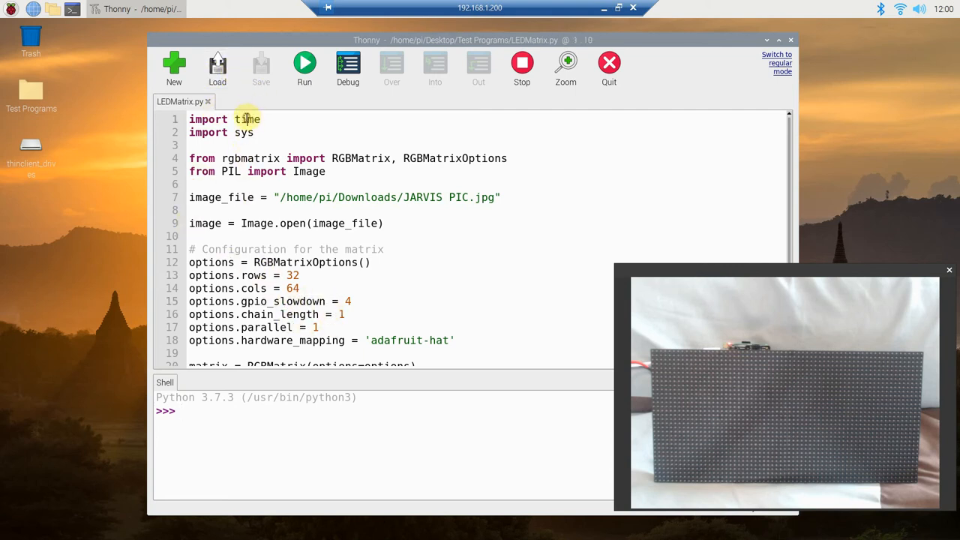
click(243, 132)
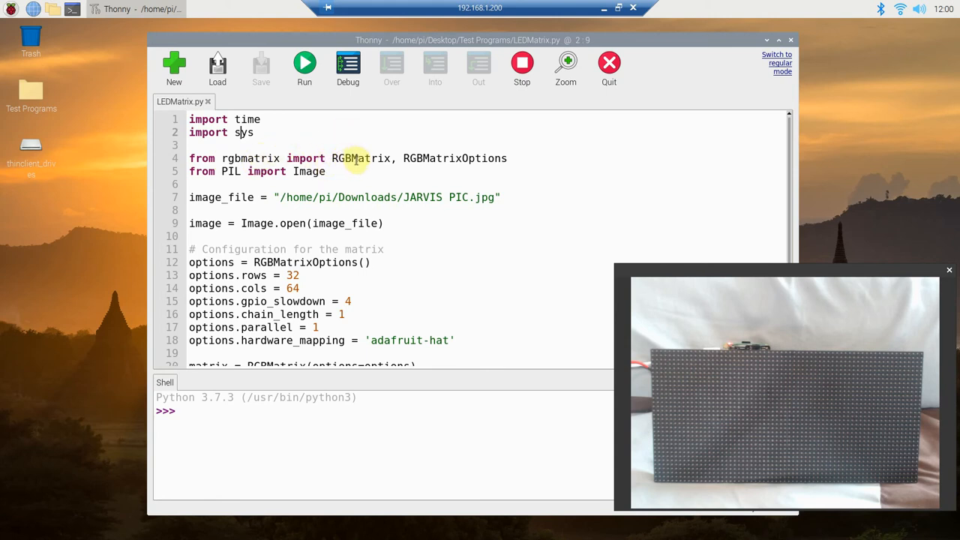
mouse_move(435, 159)
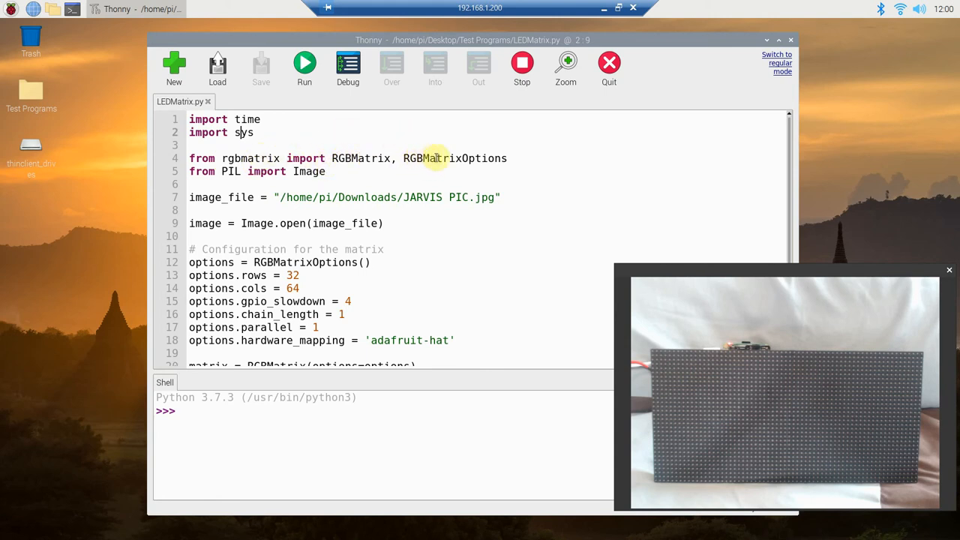
mouse_move(492, 159)
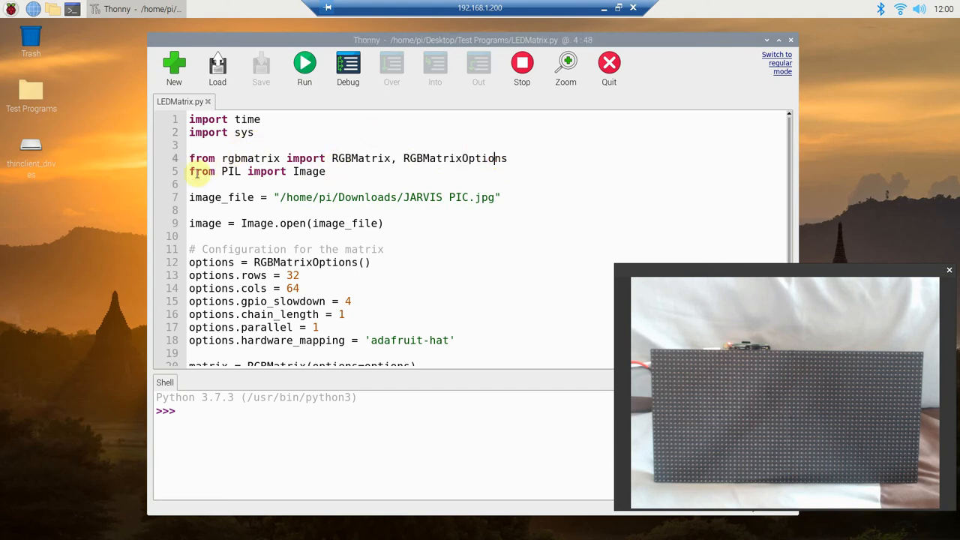
double_click(230, 171)
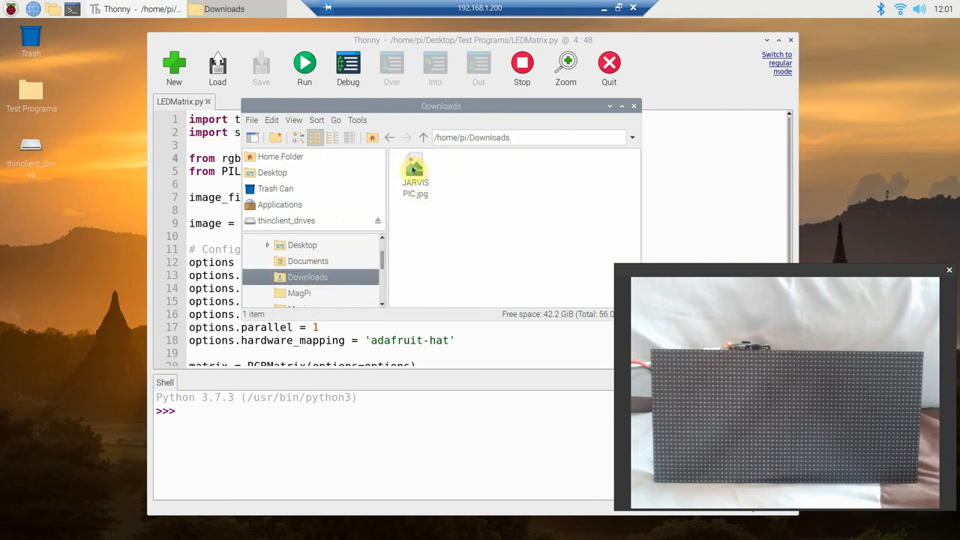
Inspect JARVIS PIC.jpg in Downloads, close the file manager and return to the image path in LEDMatrix.py
click(414, 168)
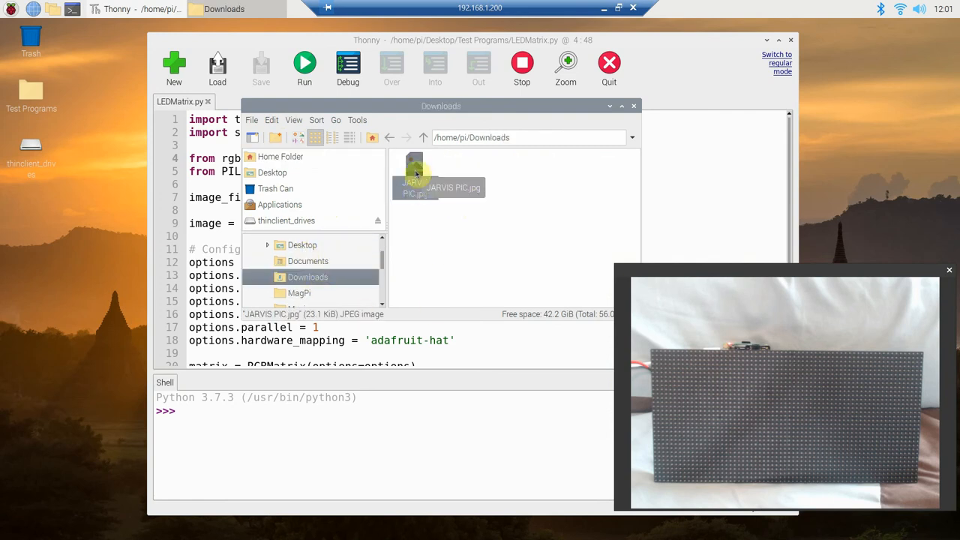
right_click(413, 177)
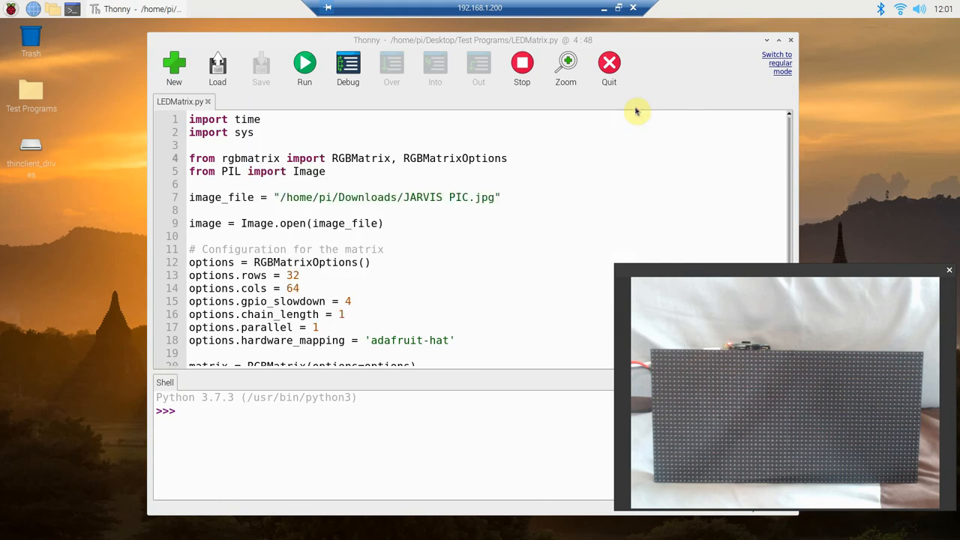
double_click(221, 198)
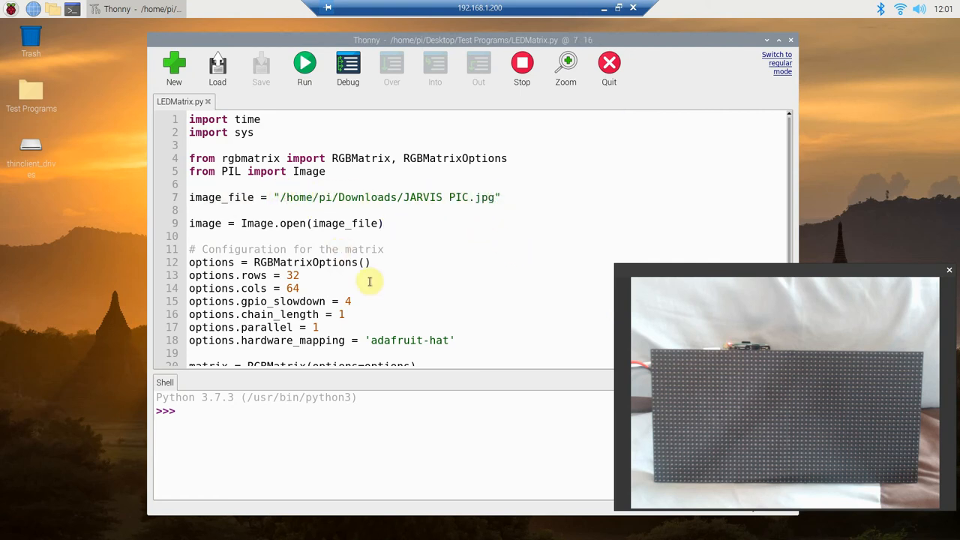
click(279, 198)
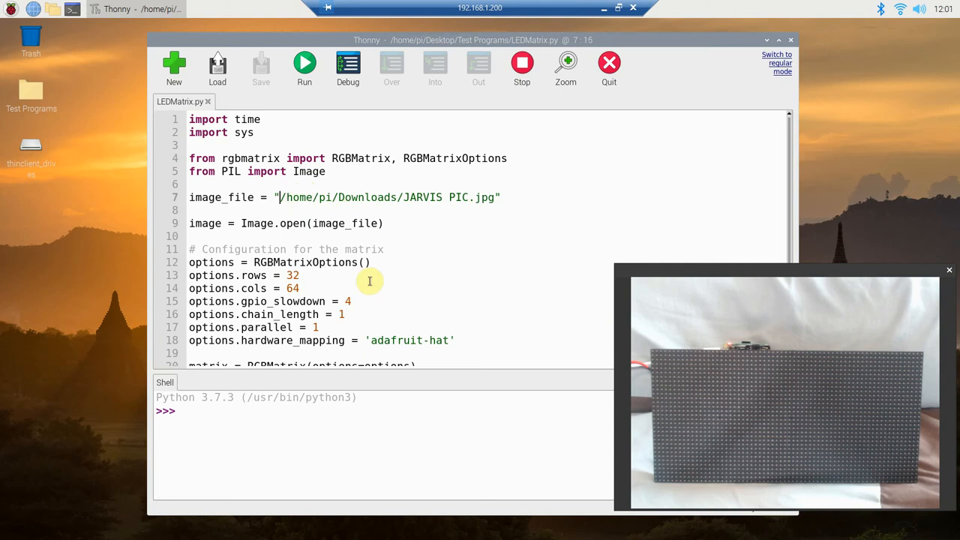
key(BackSpace)
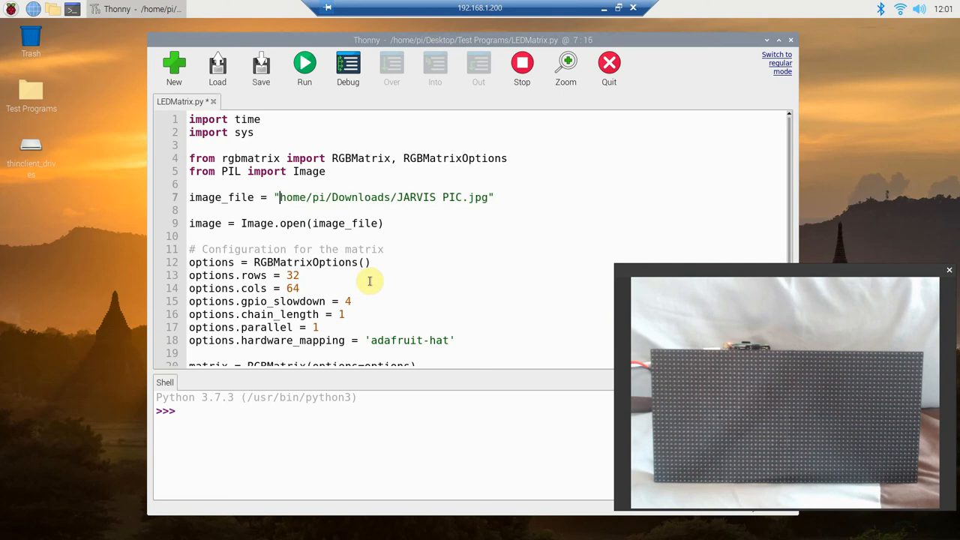
text(/)
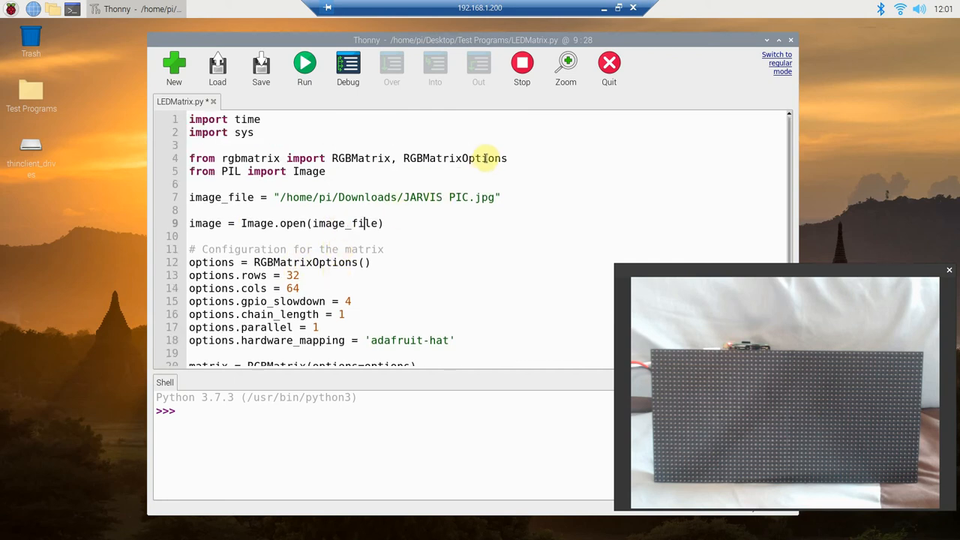
Add the 64-column RGBMatrix with adafruit mapping, thumbnail, SetImage and CTRL-C loop code
scroll(down, 3)
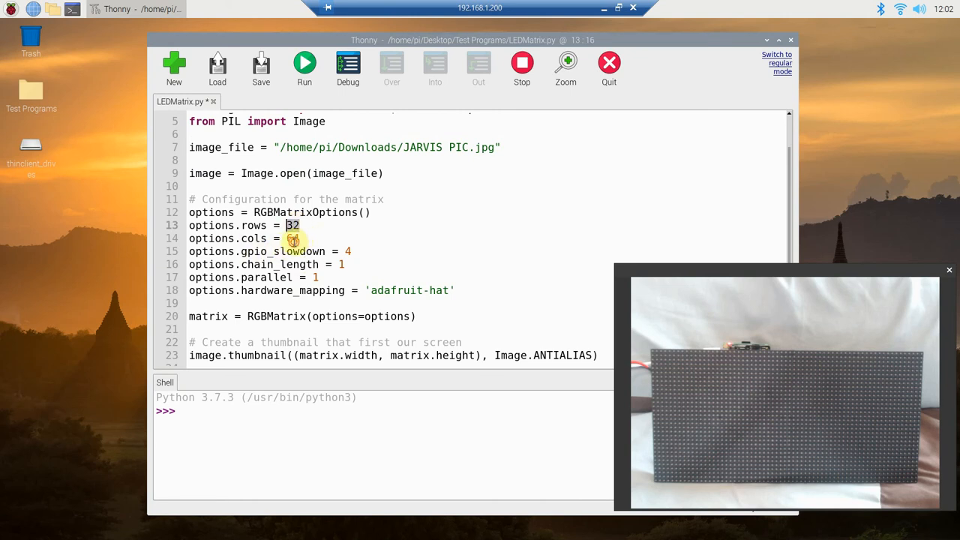
text(64)
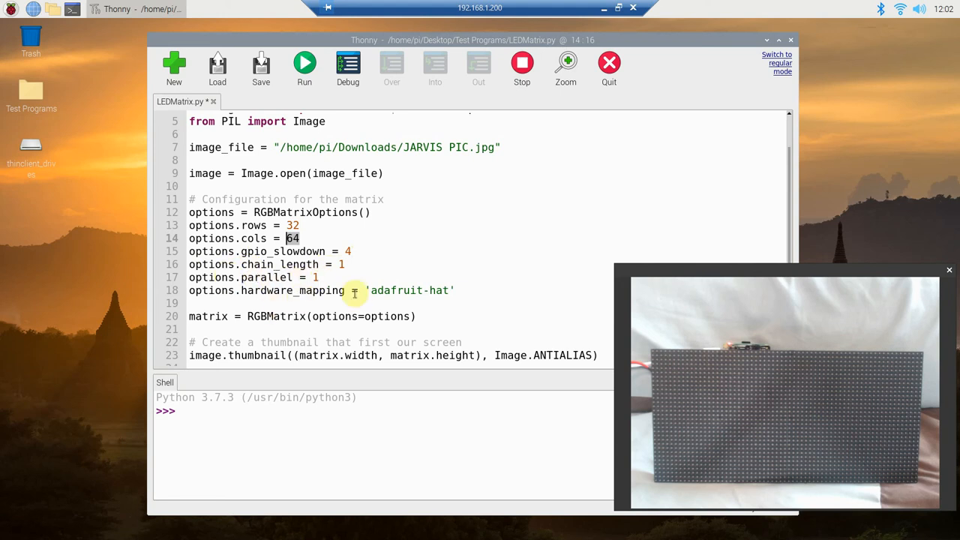
mouse_move(416, 291)
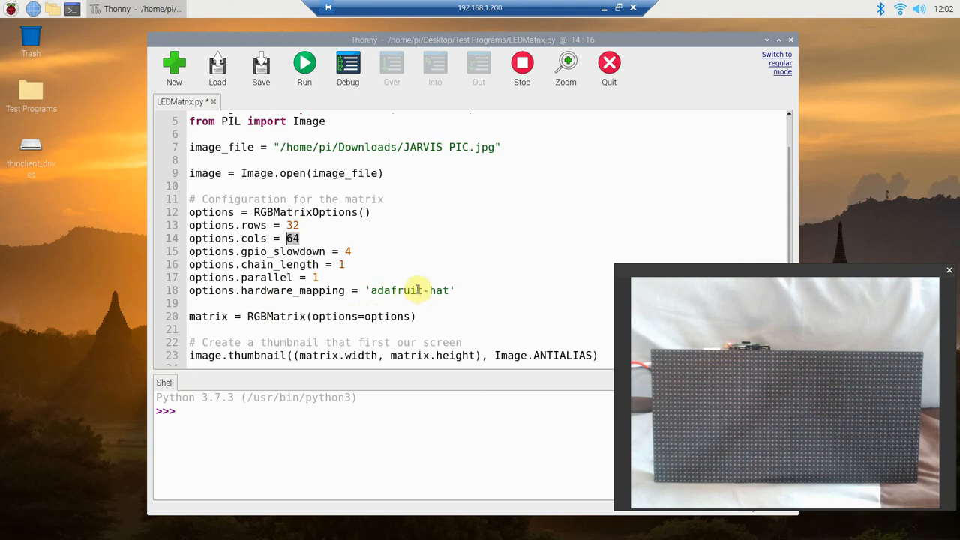
double_click(396, 291)
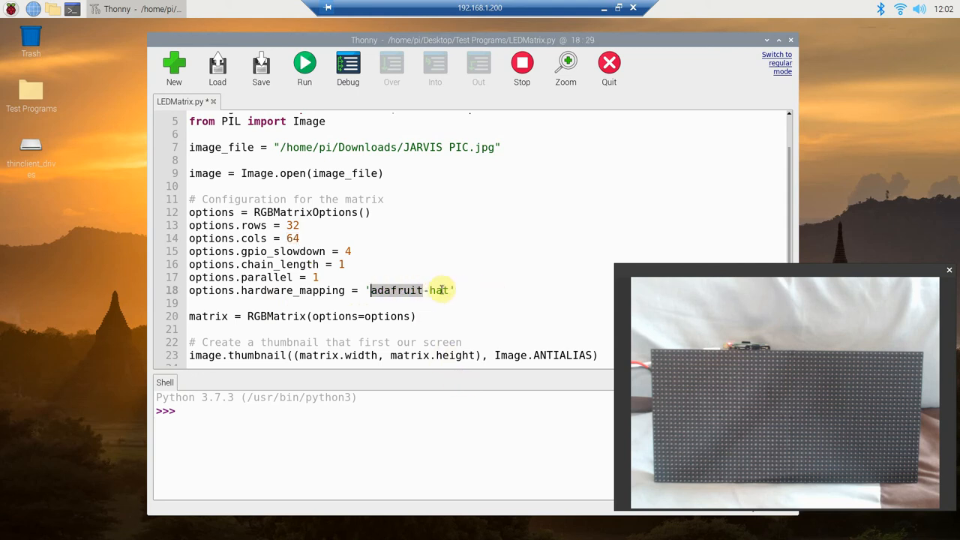
scroll(down, 3)
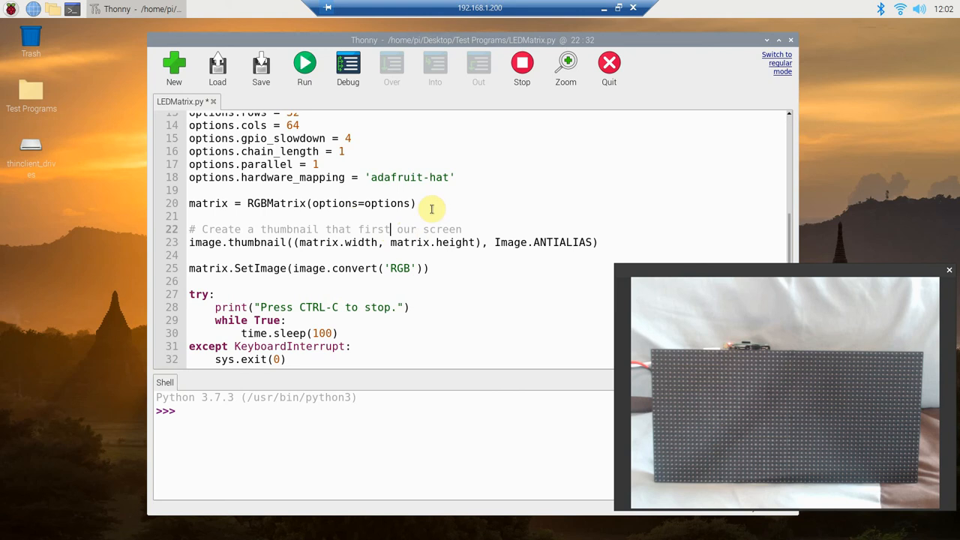
Correct the thumbnail comment from 'first our screen' to 'fits our screen'
click(360, 228)
text(t)
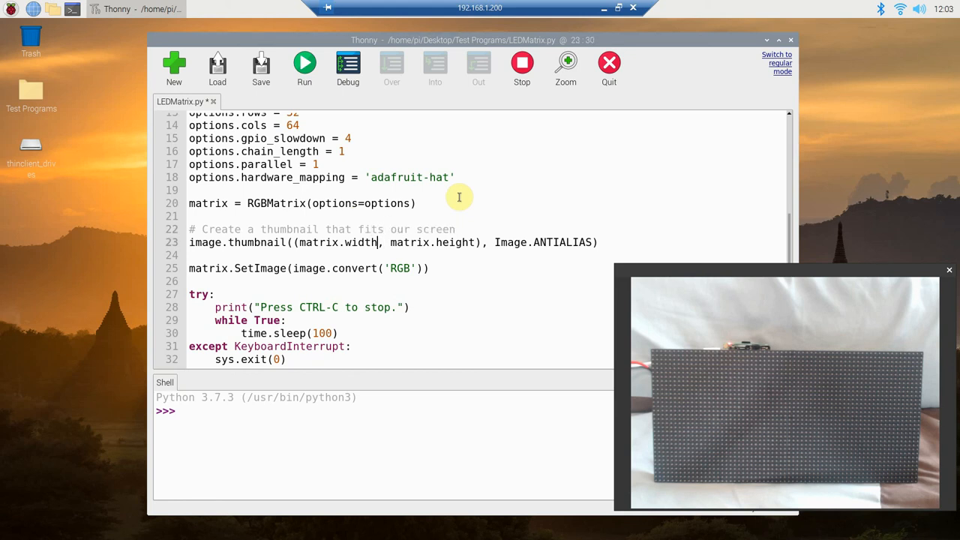
click(348, 243)
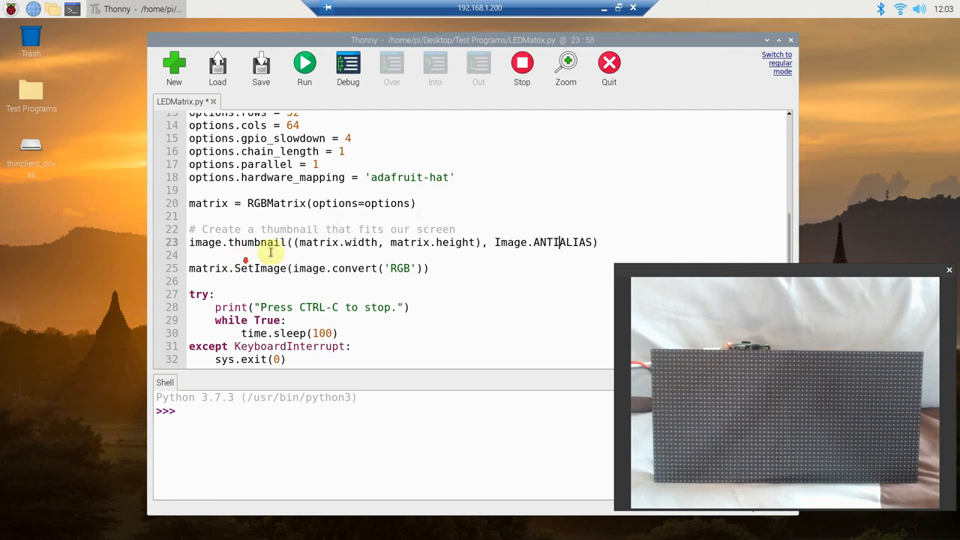
mouse_move(401, 267)
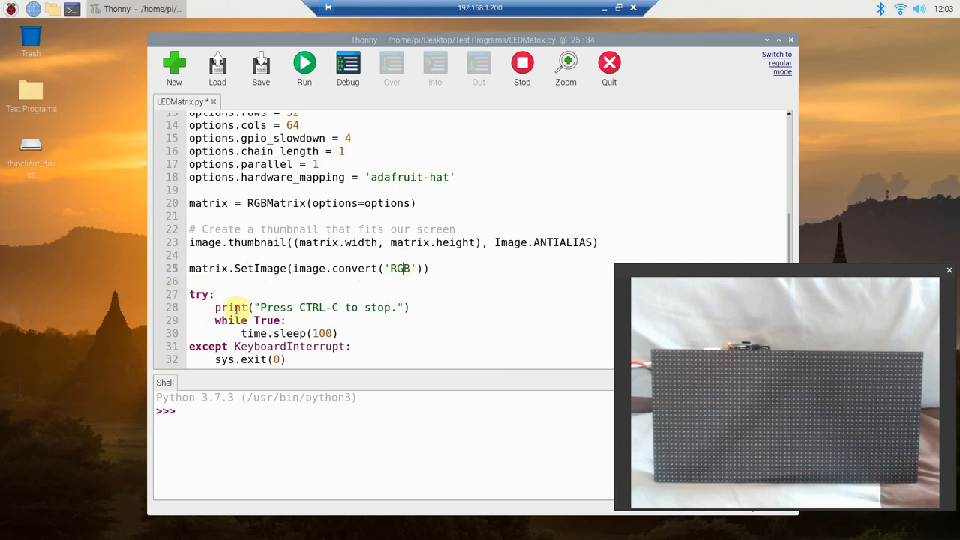
mouse_move(408, 306)
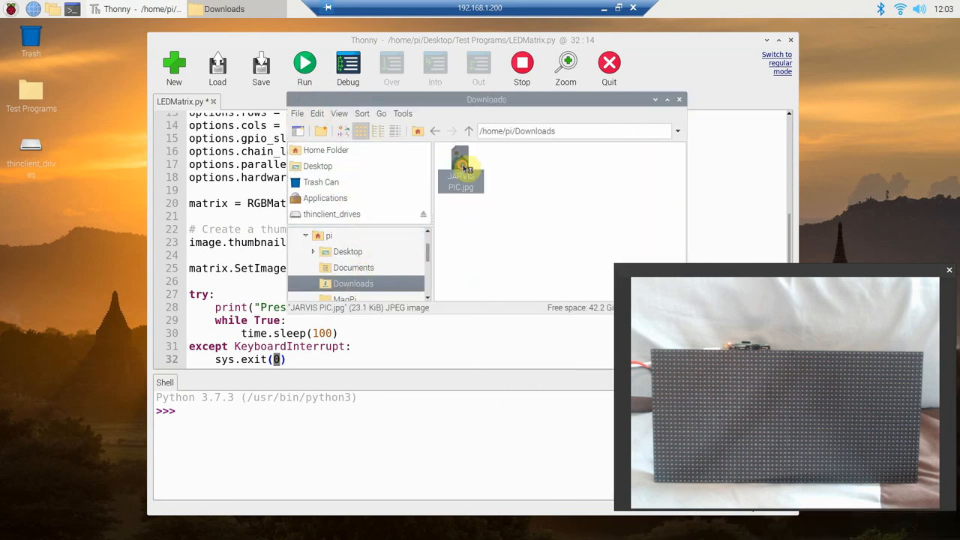
Preview JARVIS PIC.jpg in Image Viewer, then close the viewer and Downloads folder
double_click(460, 165)
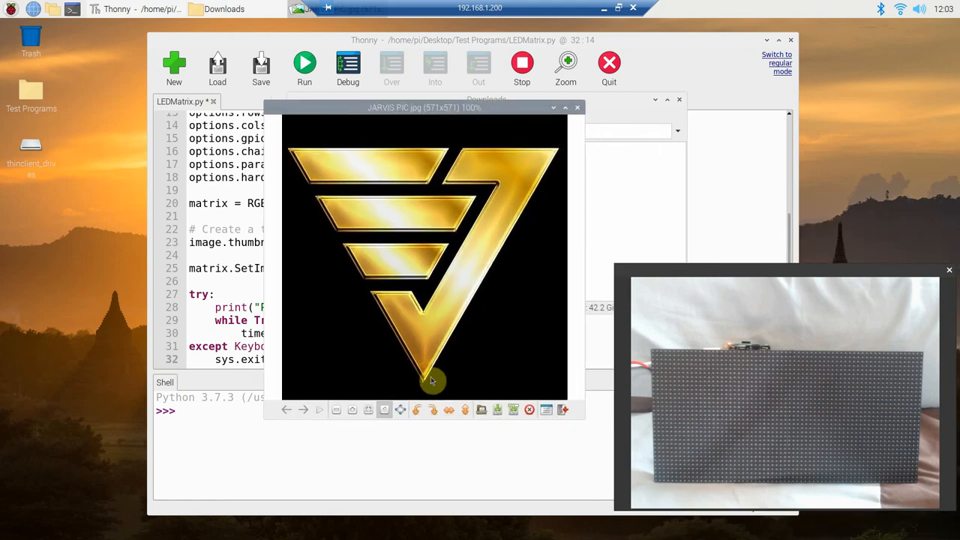
mouse_move(303, 153)
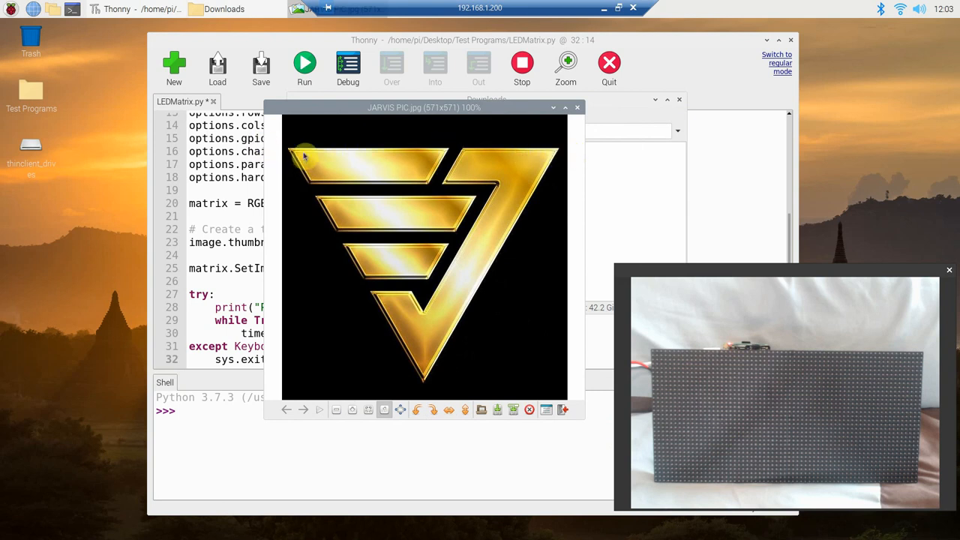
mouse_move(576, 117)
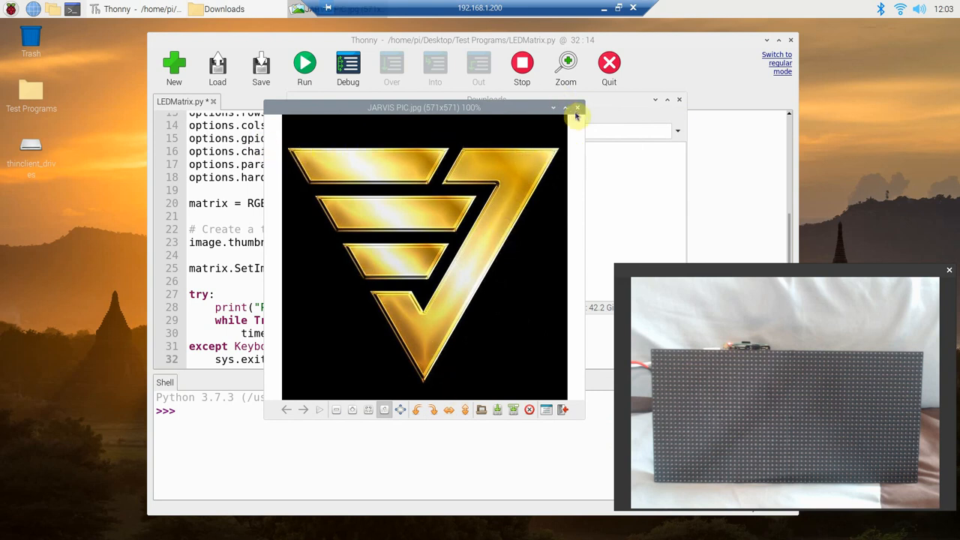
click(576, 108)
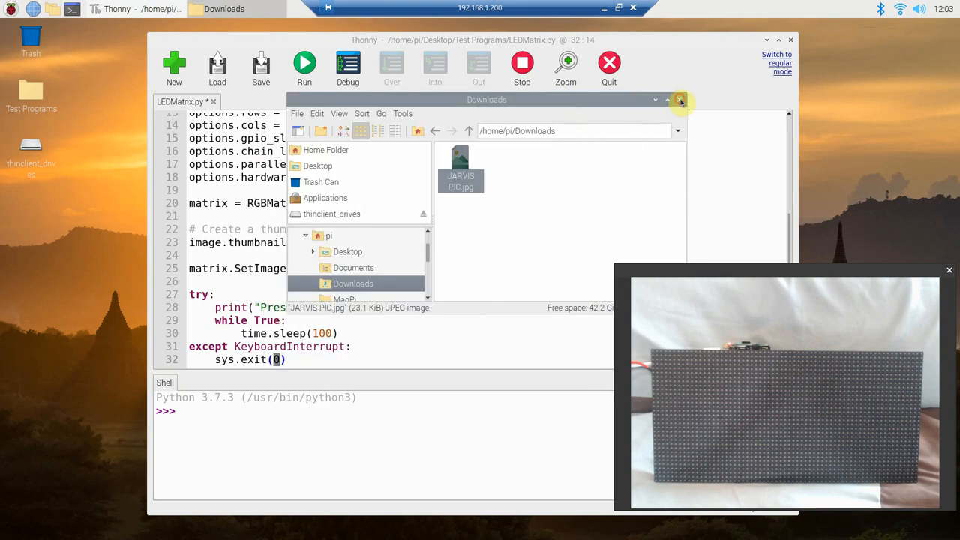
click(679, 99)
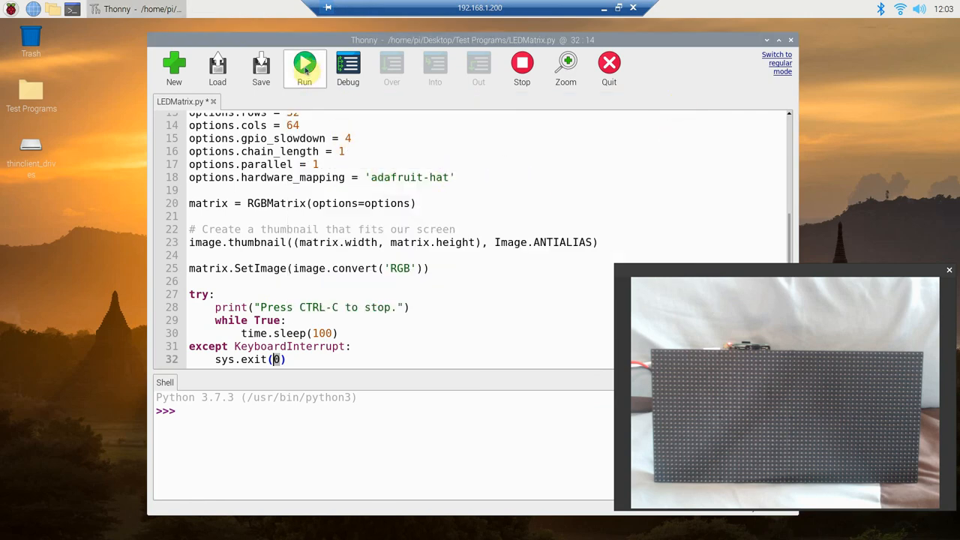
Run LEDMatrix.py so the gold JARVIS logo lights up on the matrix
click(303, 67)
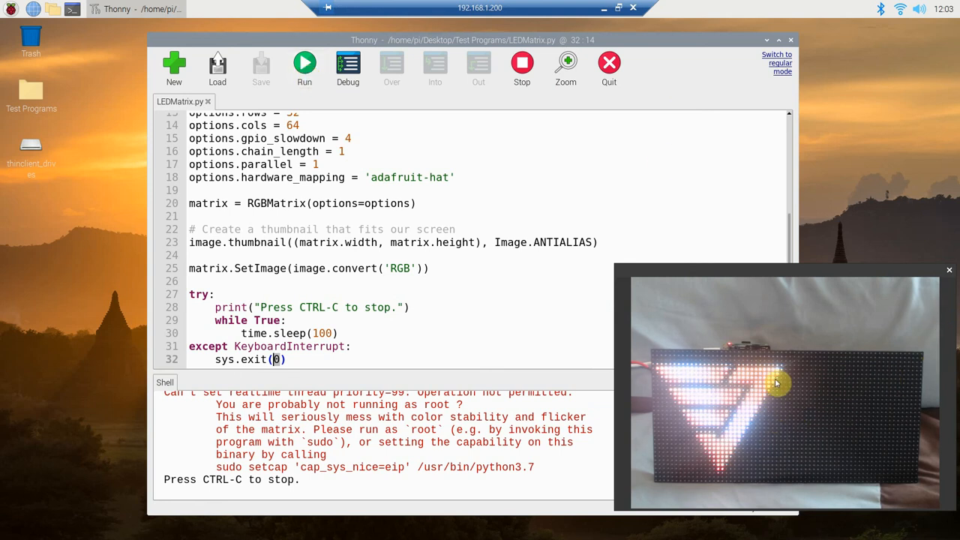
mouse_move(723, 468)
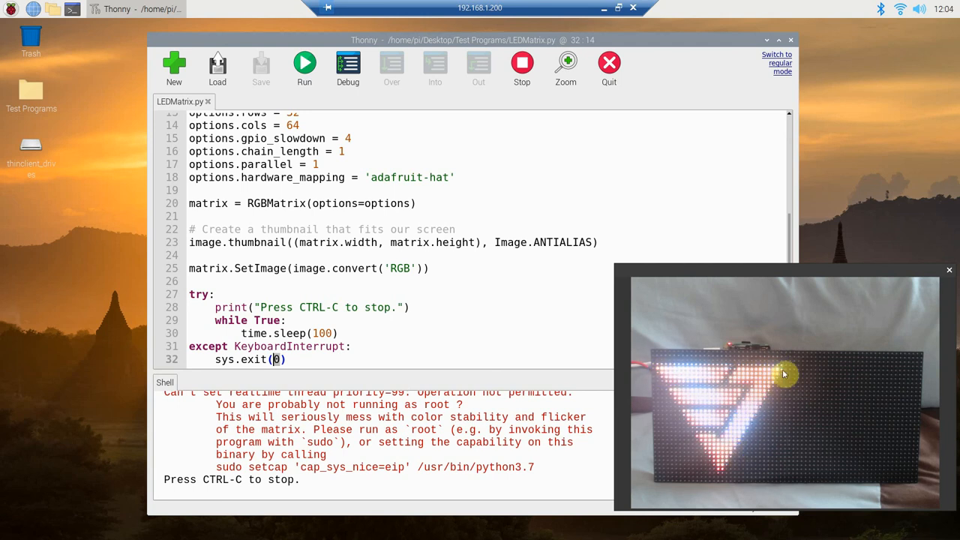
mouse_move(659, 356)
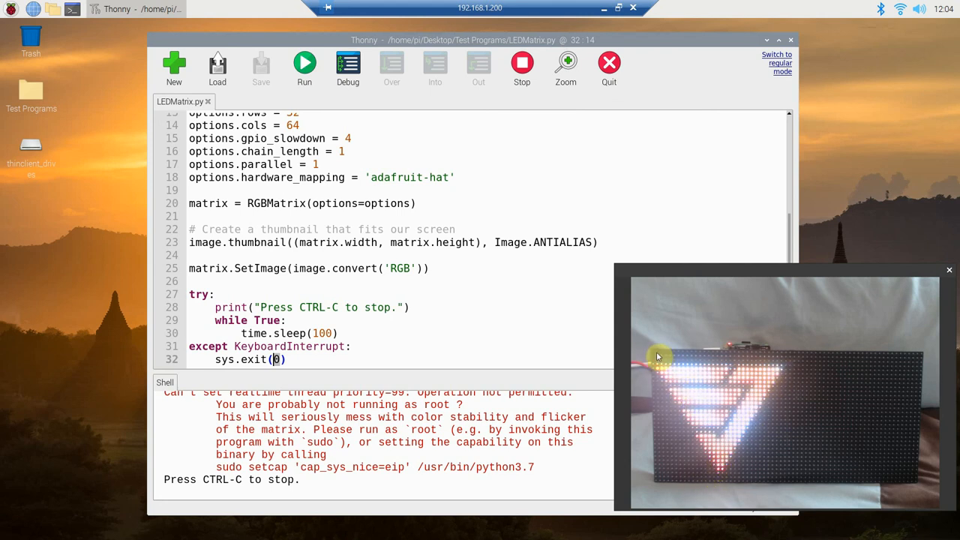
mouse_move(689, 368)
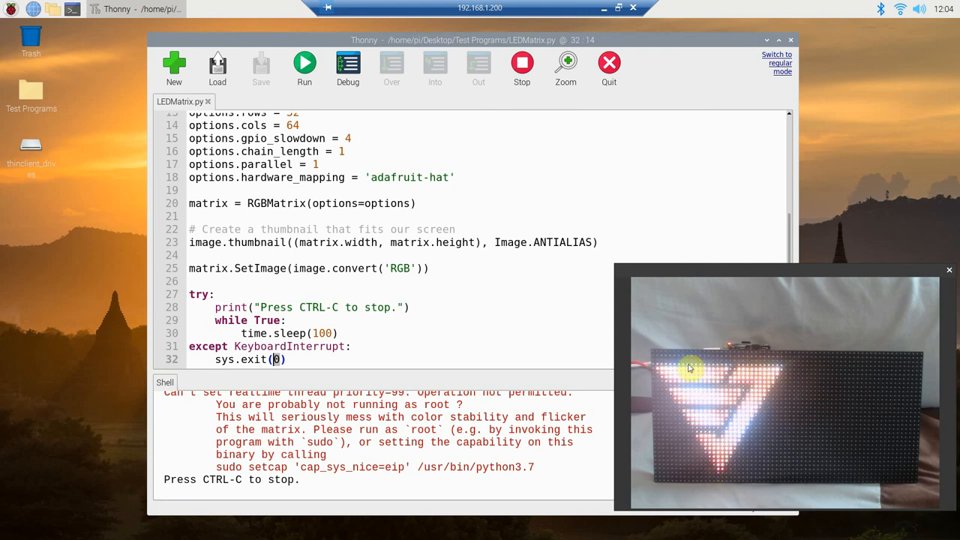
mouse_move(773, 386)
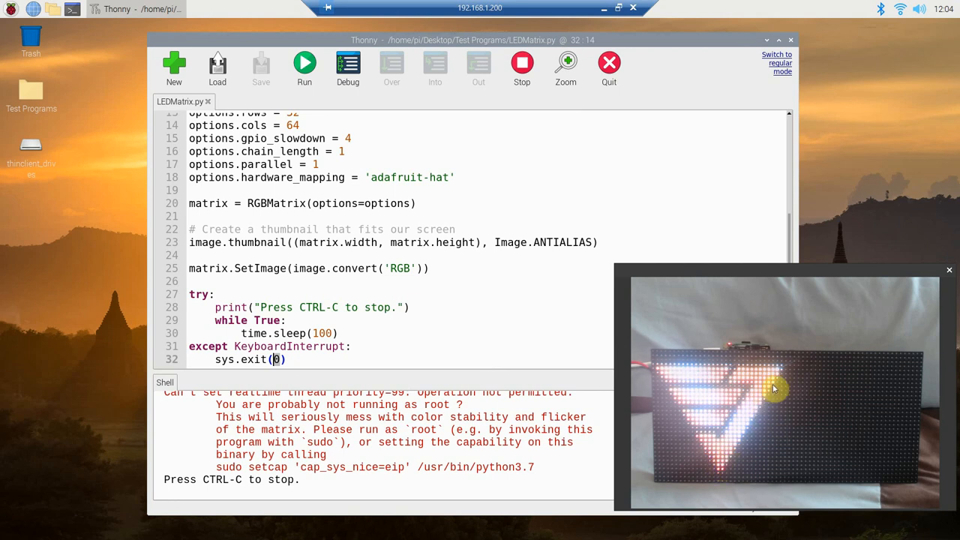
mouse_move(708, 397)
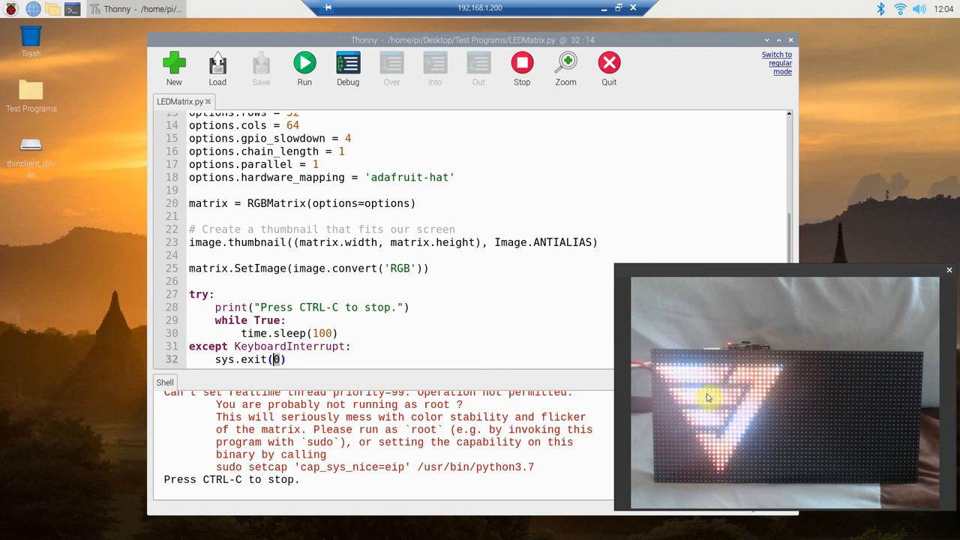
mouse_move(746, 438)
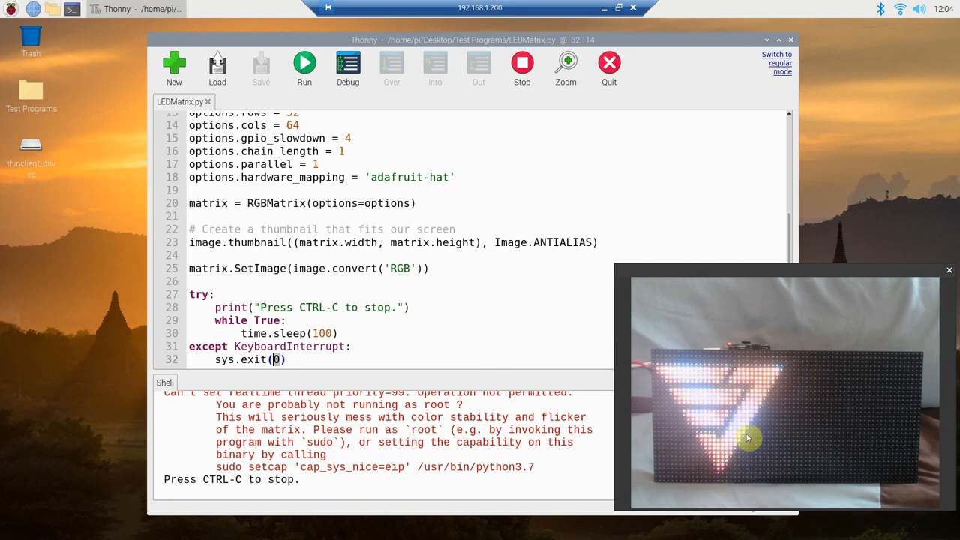
mouse_move(693, 370)
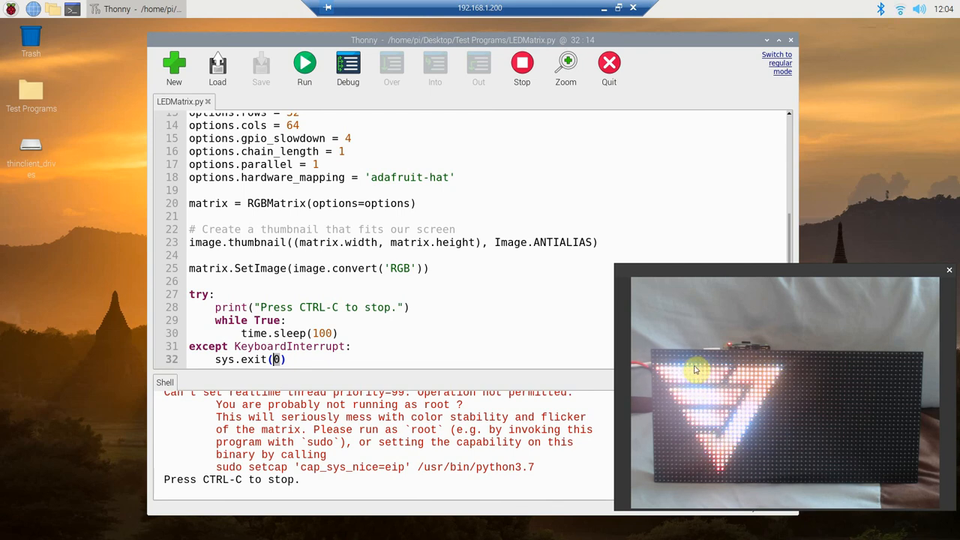
mouse_move(776, 282)
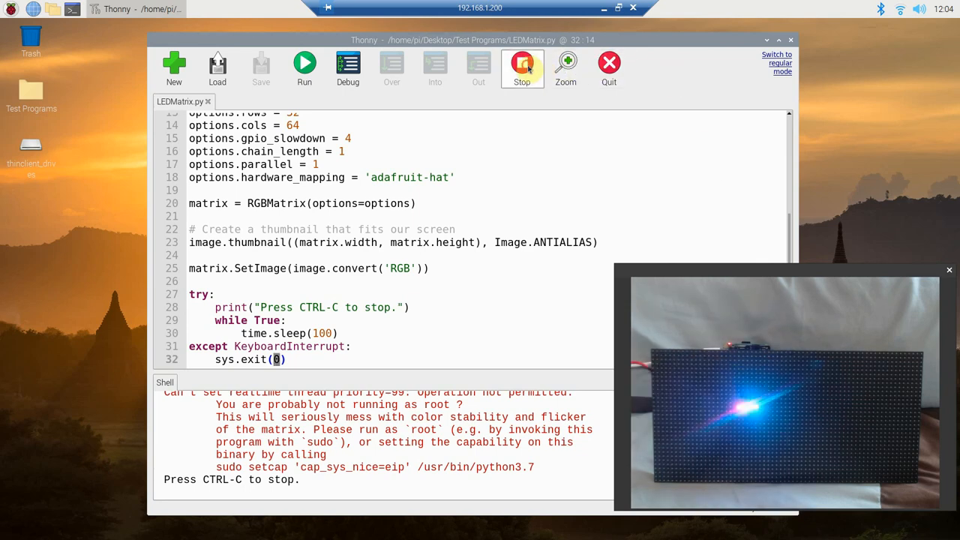
Stop the running script and quit Thonny back to the desktop
click(522, 68)
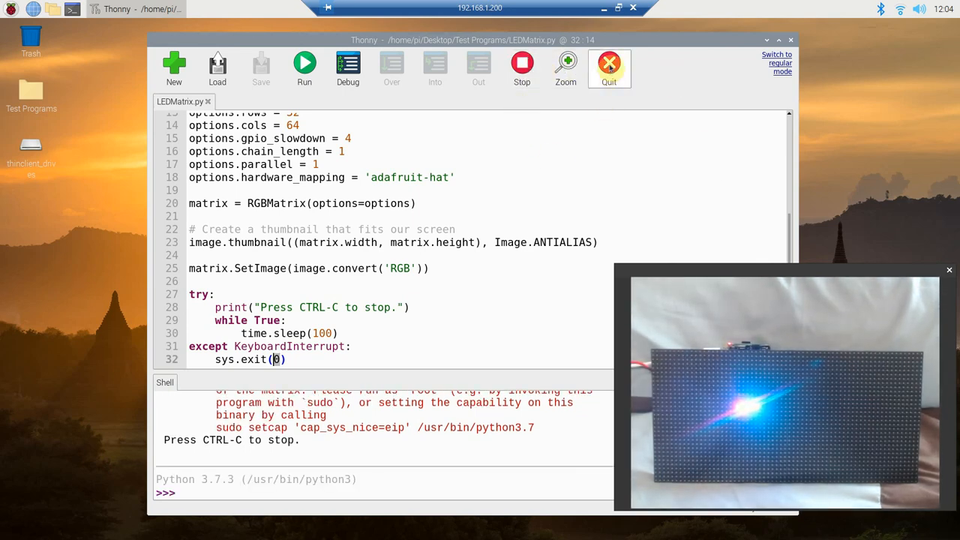
mouse_move(636, 200)
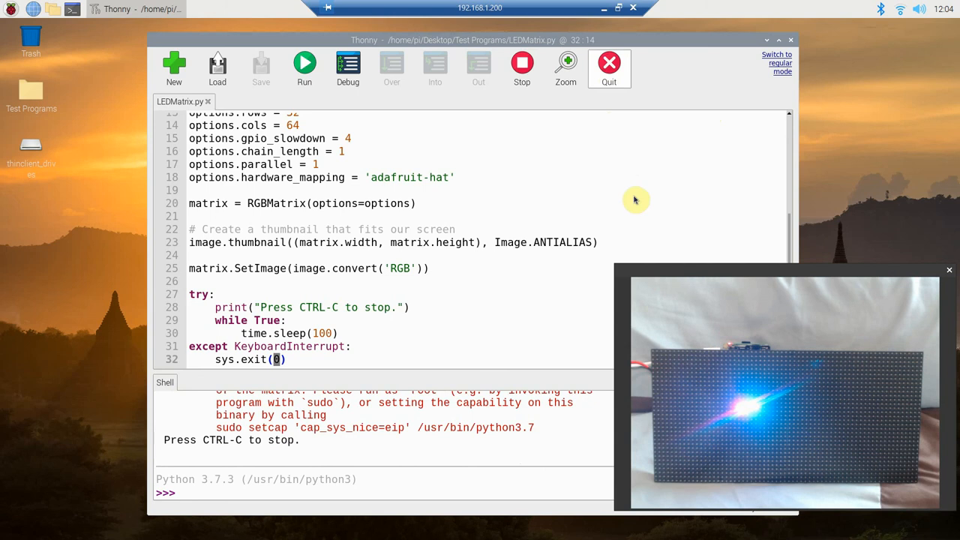
click(609, 68)
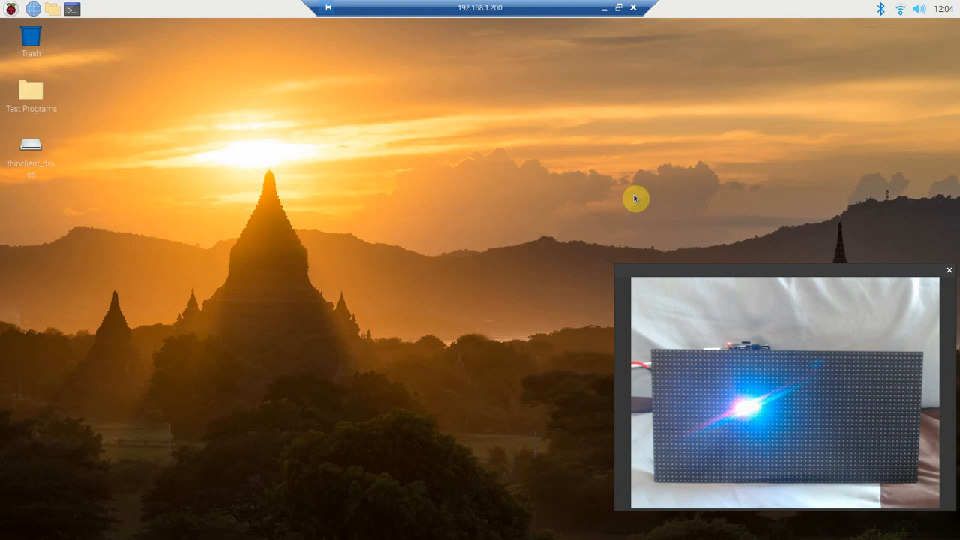
mouse_move(756, 417)
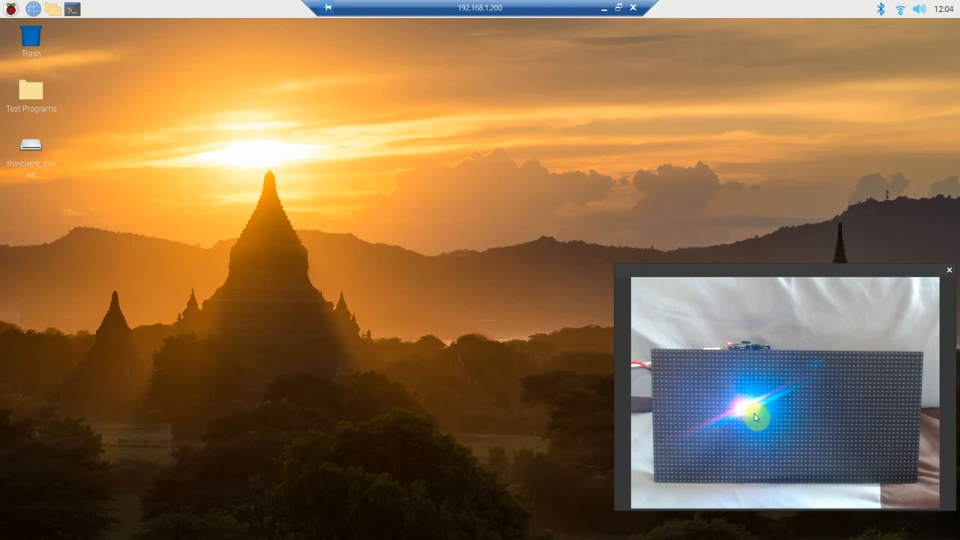